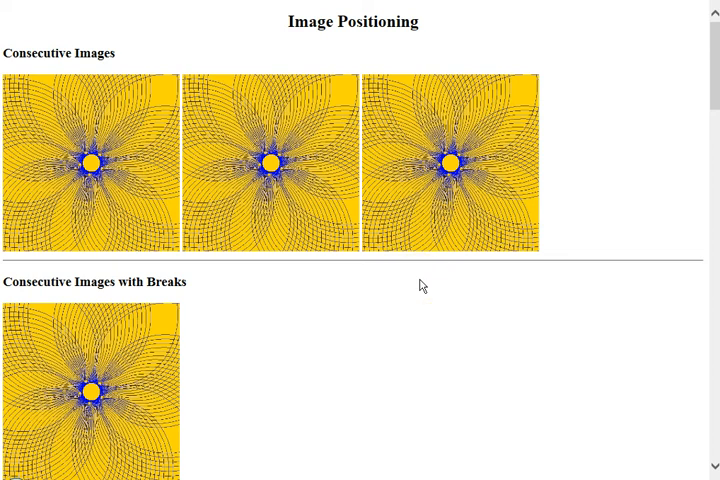
pyautogui.moveTo(59, 144)
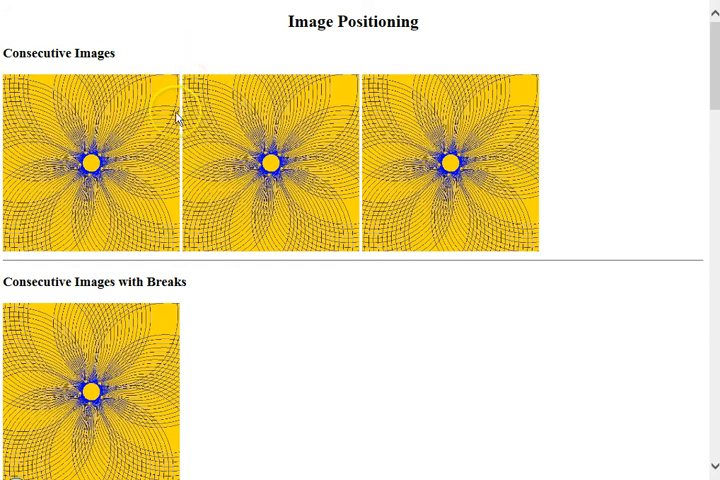
pyautogui.moveTo(177, 208)
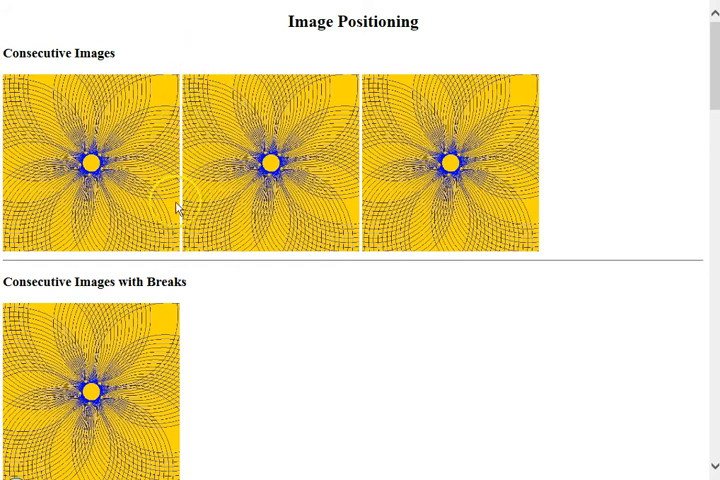
pyautogui.moveTo(265, 123)
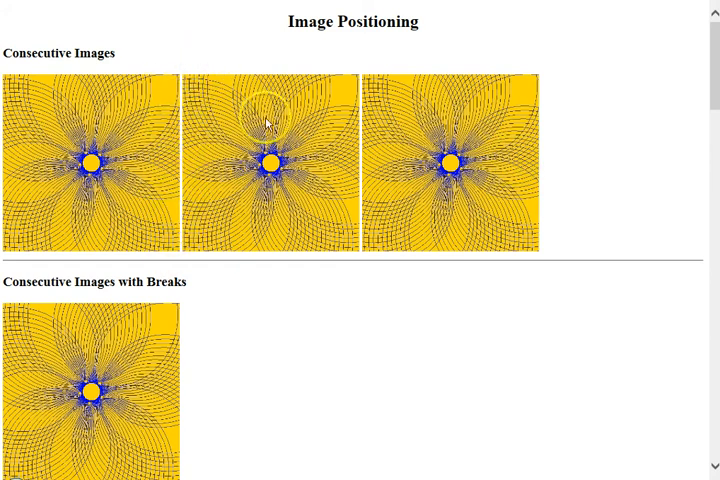
pyautogui.moveTo(362, 214)
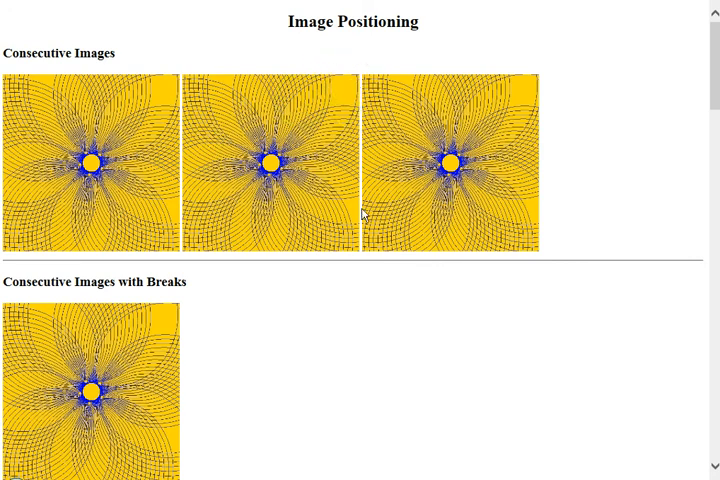
pyautogui.moveTo(519, 175)
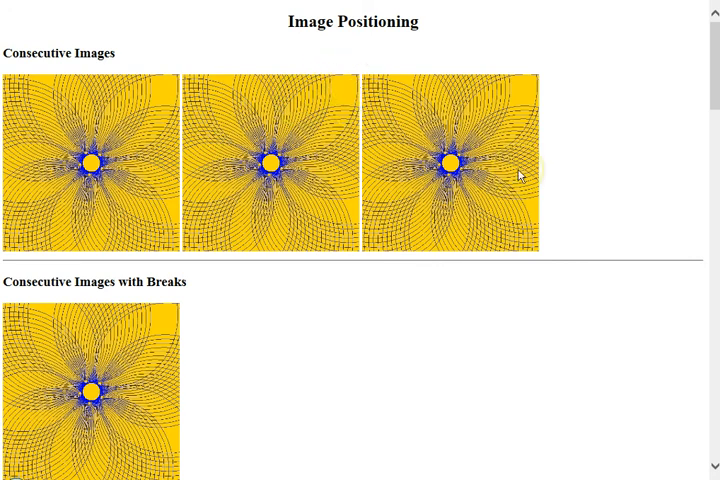
# Step: Scroll down to the Consecutive Images with Breaks heading and its stacked images
pyautogui.scroll(-3)
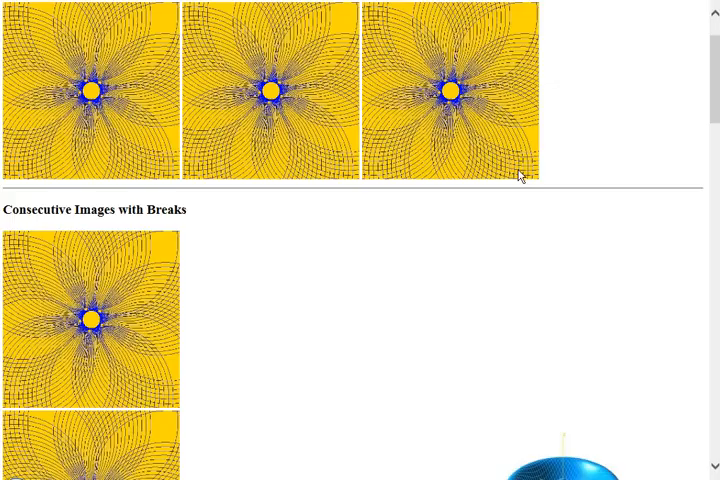
pyautogui.scroll(-3)
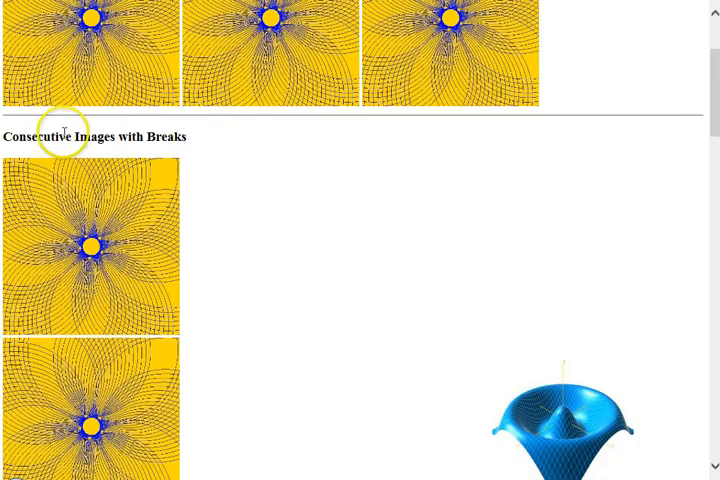
pyautogui.moveTo(190, 156)
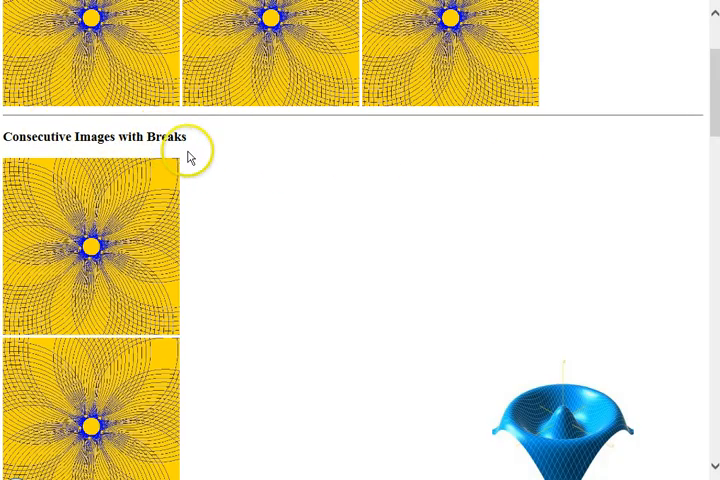
pyautogui.moveTo(253, 163)
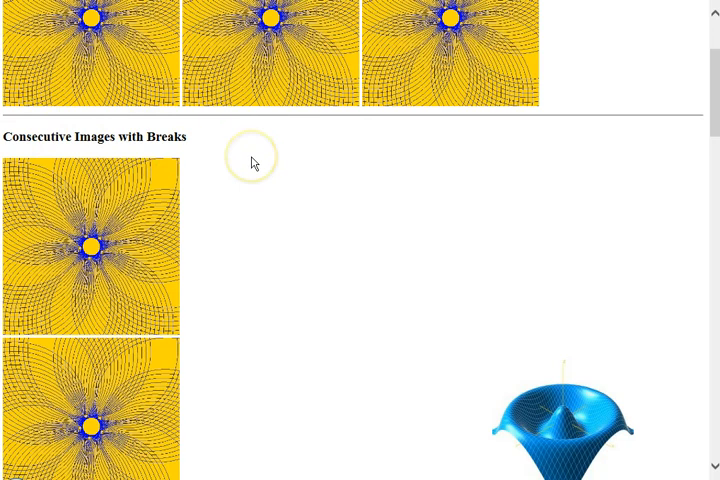
pyautogui.moveTo(145, 343)
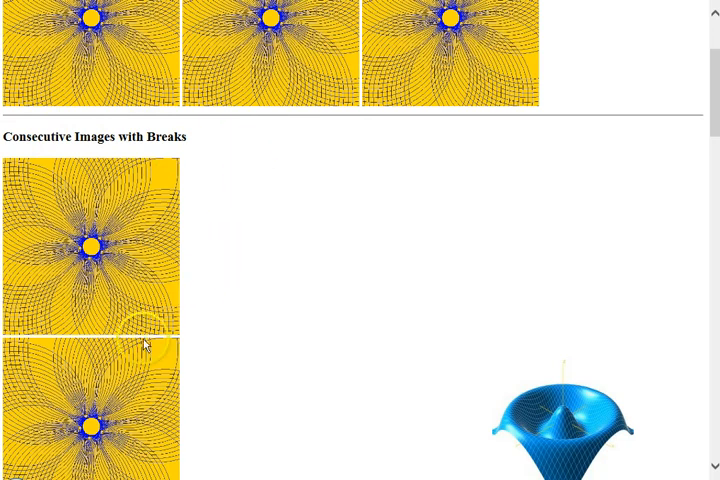
pyautogui.moveTo(163, 333)
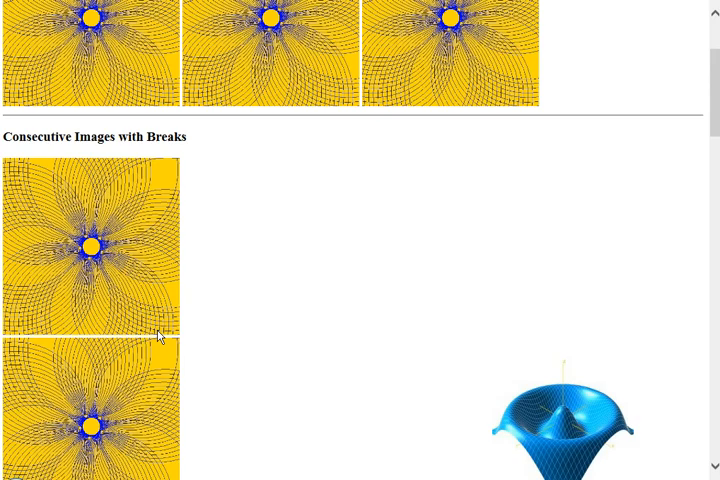
pyautogui.scroll(-3)
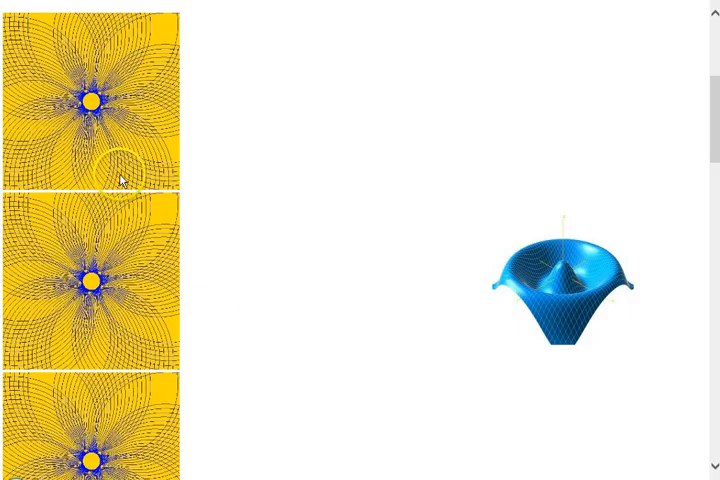
# Step: Scroll past the blue surface image positioned at (700,700) to Image between Text (default)
pyautogui.scroll(-3)
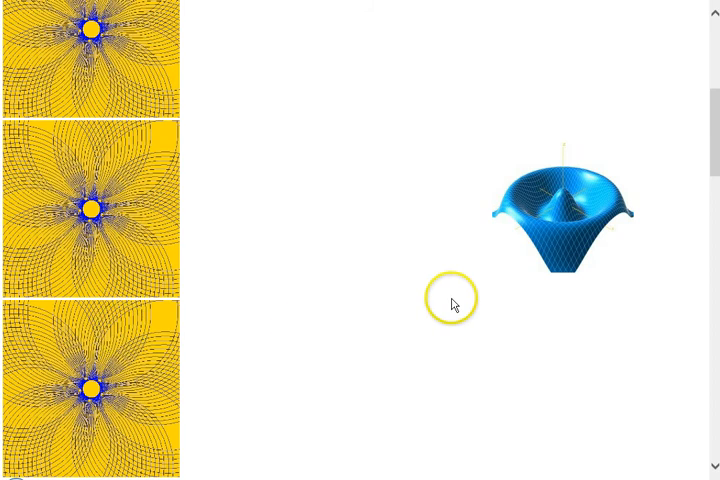
pyautogui.moveTo(570, 313)
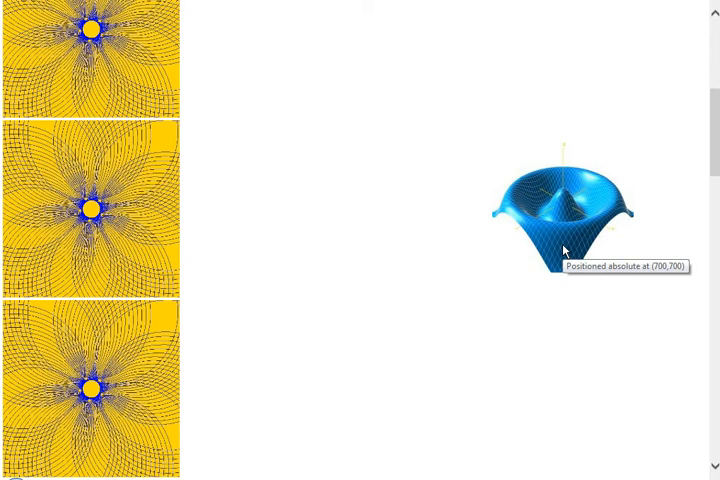
pyautogui.moveTo(557, 240)
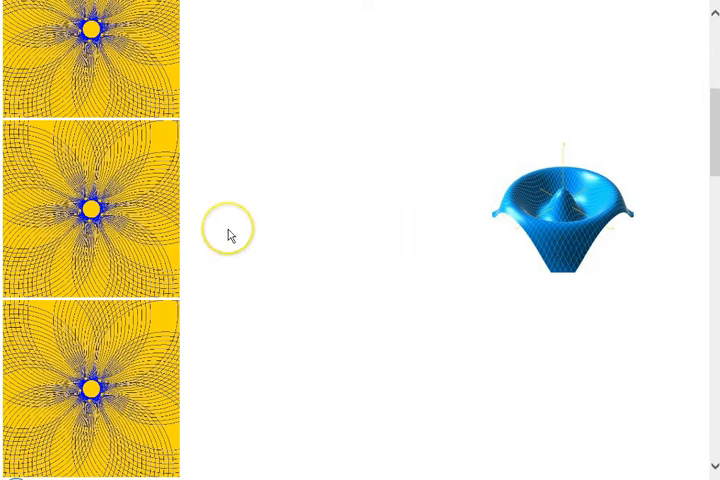
pyautogui.moveTo(348, 238)
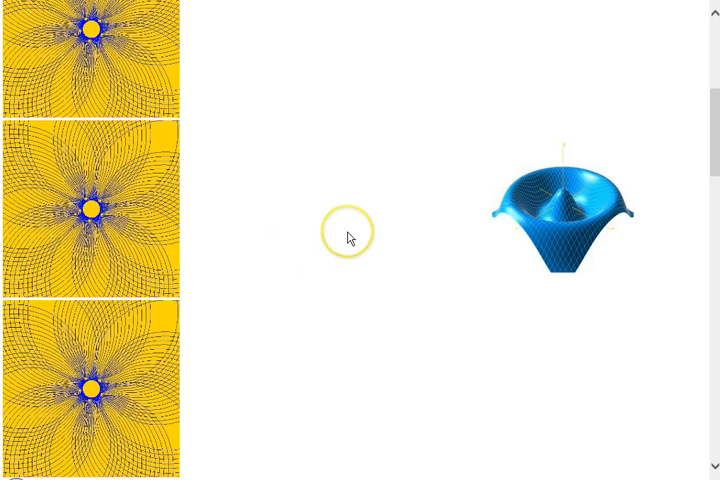
pyautogui.moveTo(369, 208)
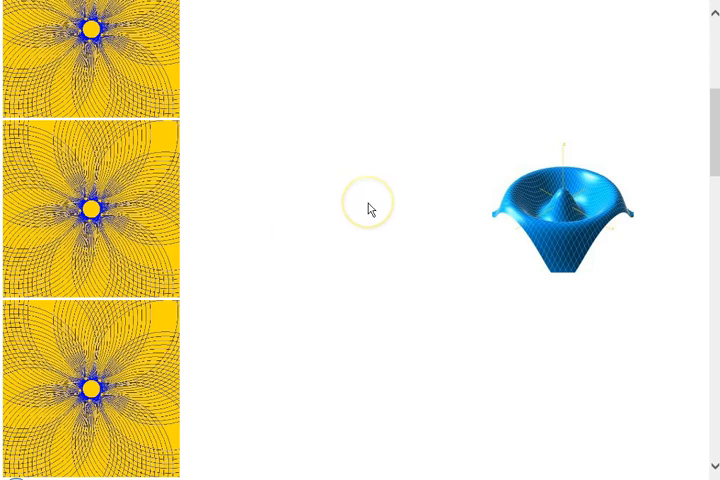
pyautogui.moveTo(485, 225)
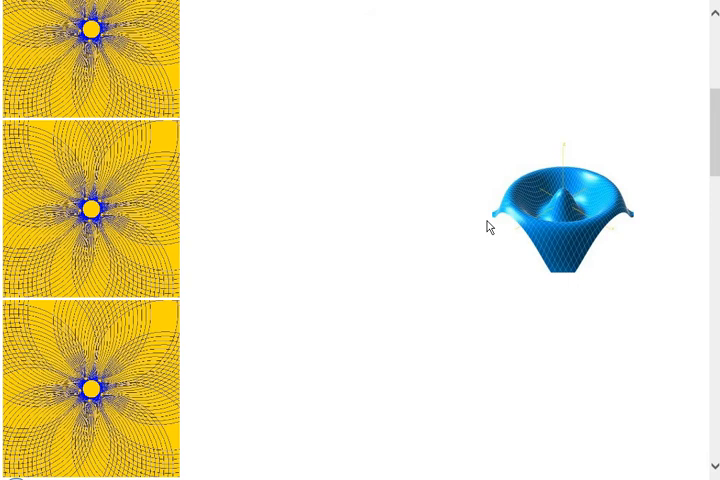
pyautogui.scroll(-3)
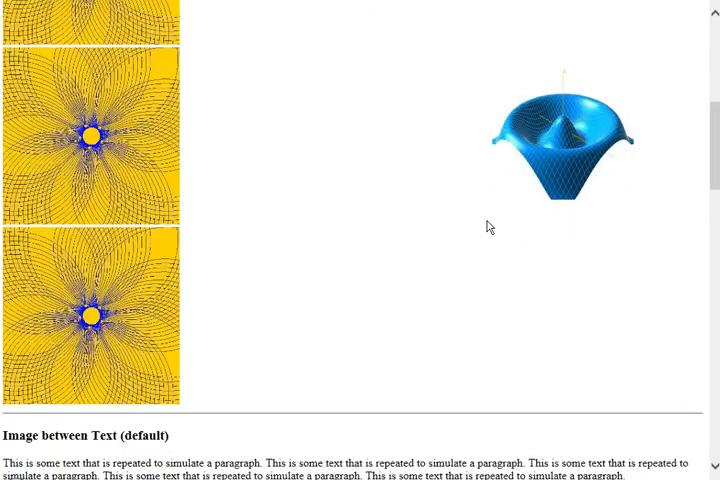
# Step: Scroll down to the Image between Text (centered) section with its centered image
pyautogui.scroll(-3)
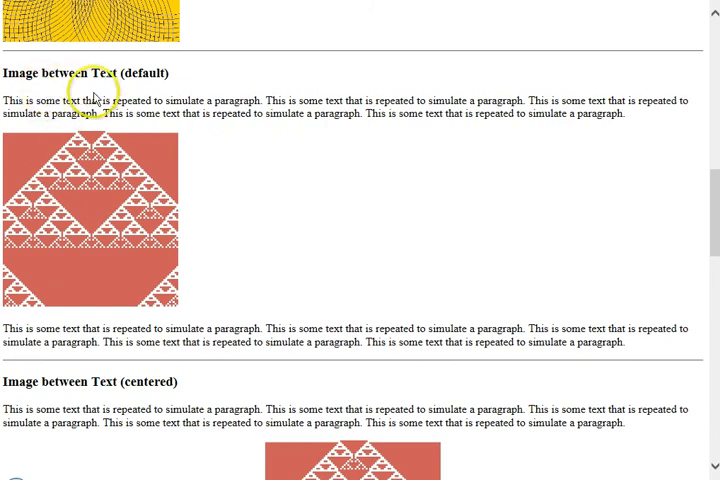
pyautogui.moveTo(547, 113)
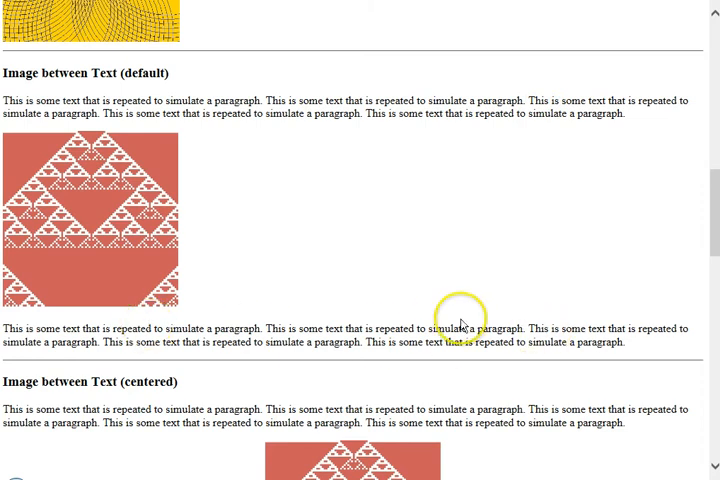
pyautogui.moveTo(88, 170)
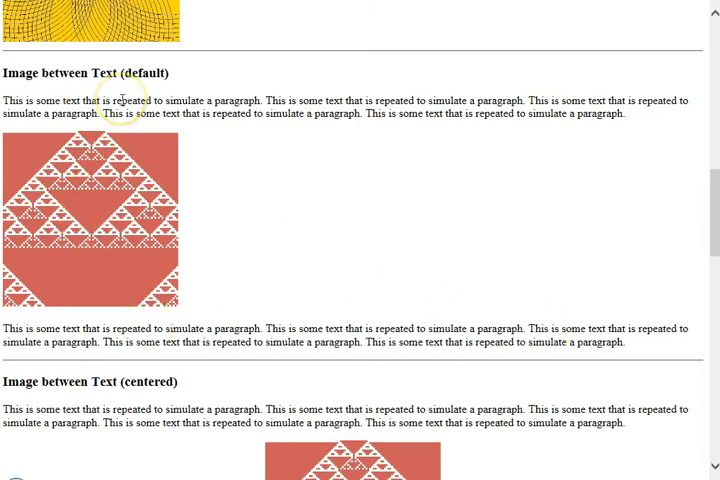
pyautogui.moveTo(90, 302)
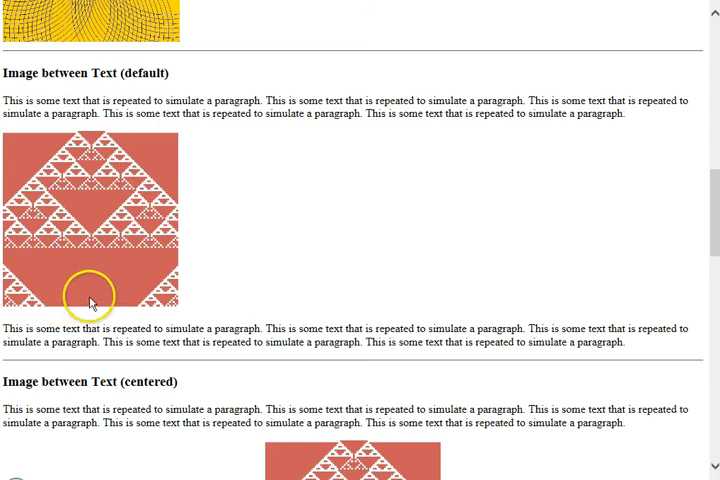
pyautogui.moveTo(74, 268)
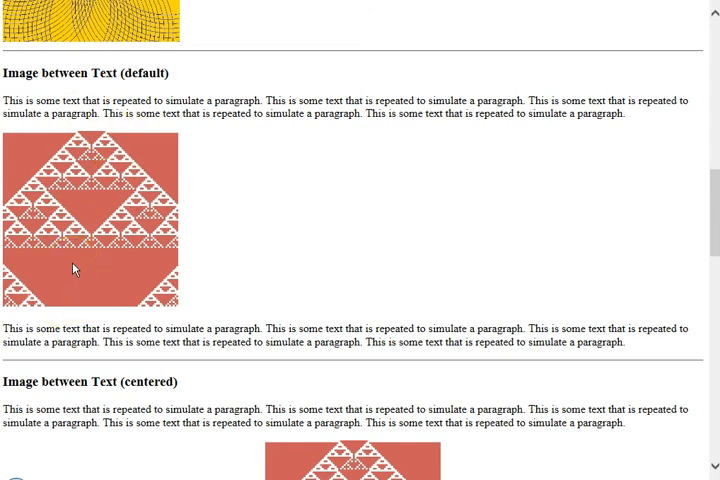
pyautogui.click(30, 277)
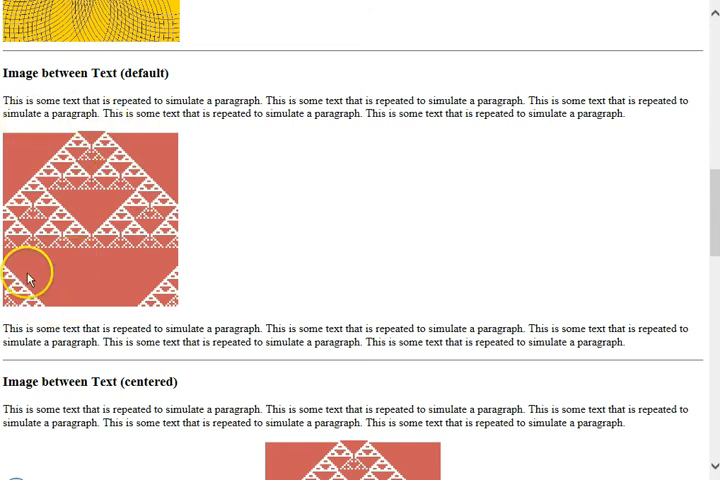
pyautogui.moveTo(33, 295)
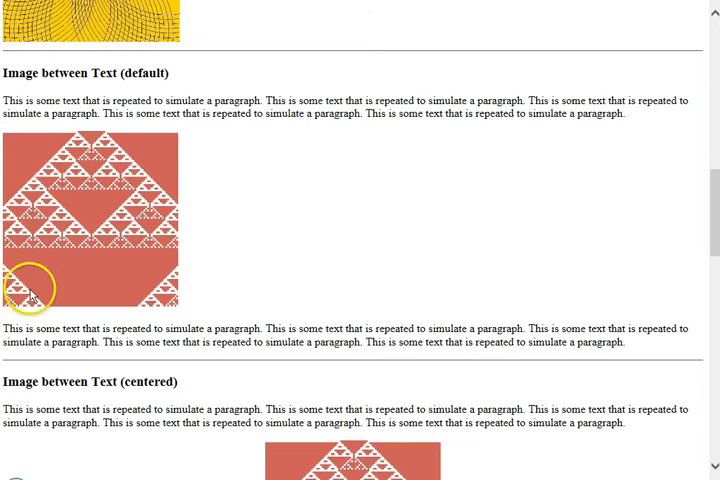
pyautogui.moveTo(15, 325)
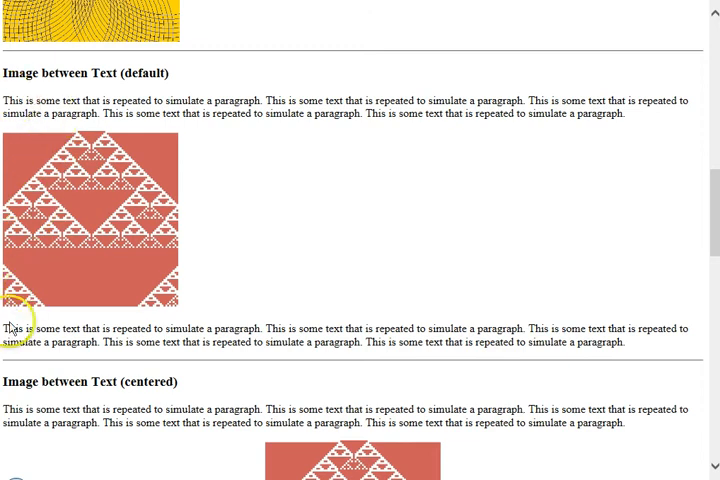
pyautogui.moveTo(225, 237)
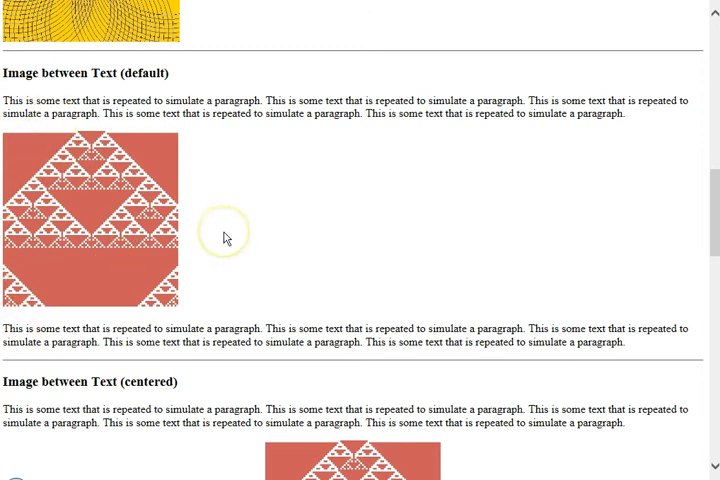
pyautogui.scroll(-3)
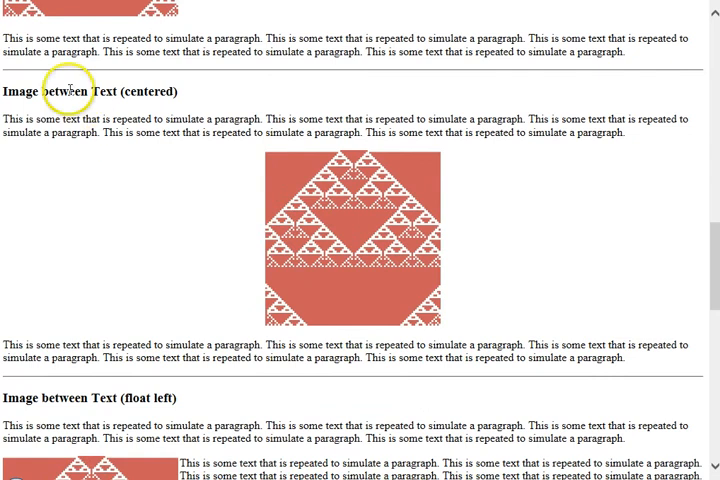
pyautogui.moveTo(352, 198)
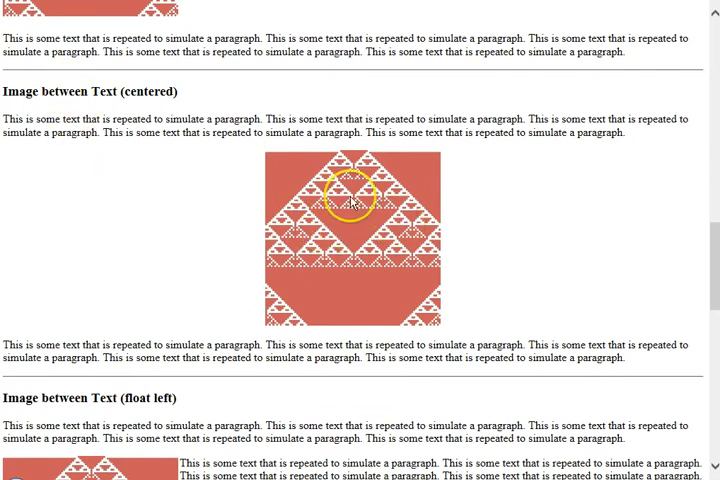
pyautogui.moveTo(285, 240)
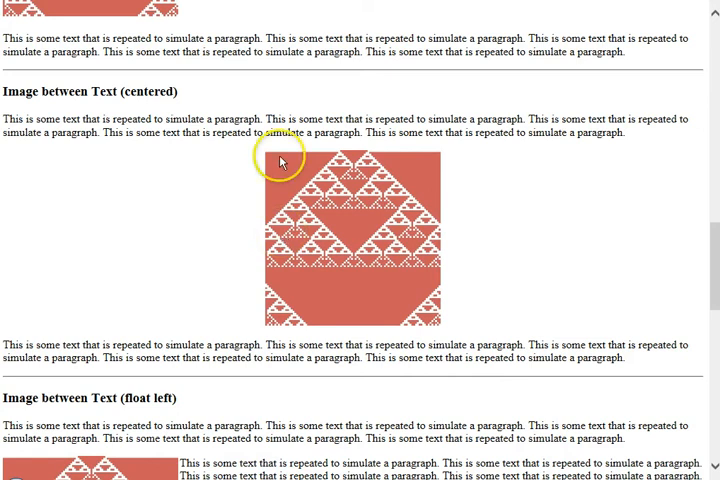
# Step: Scroll past the float left and float right examples to the floats-cleared line
pyautogui.scroll(-3)
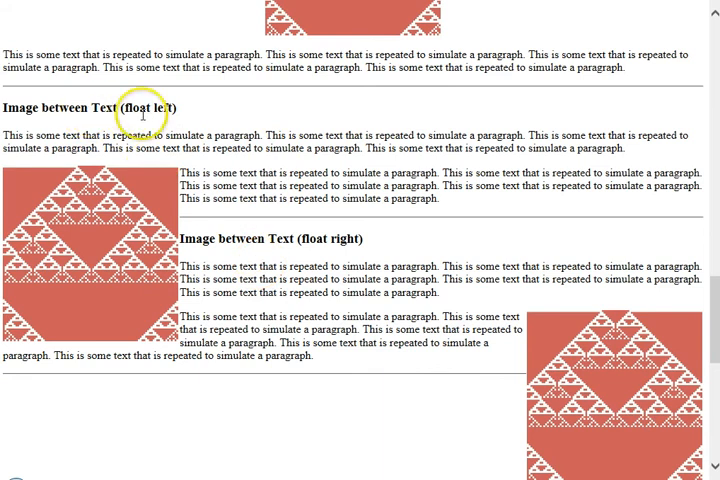
pyautogui.moveTo(132, 122)
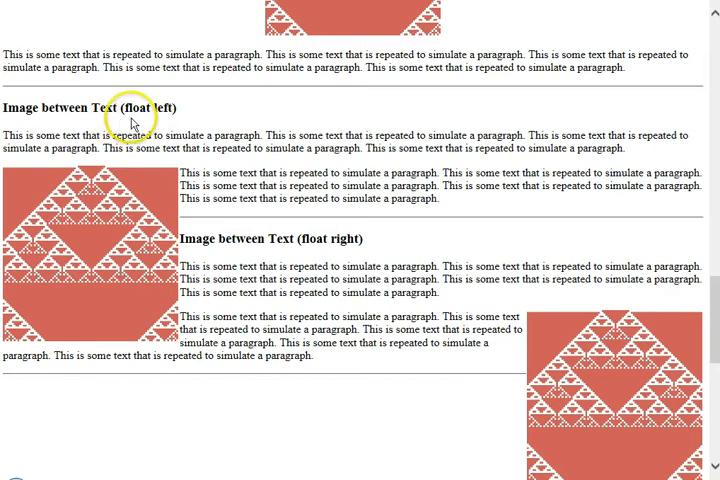
pyautogui.moveTo(155, 183)
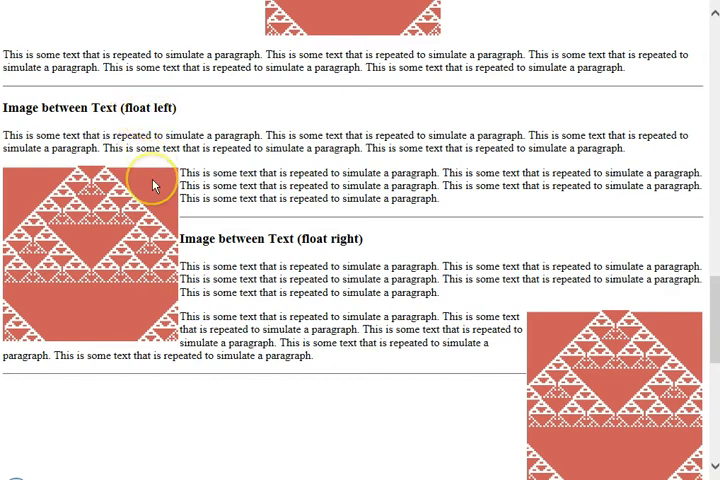
pyautogui.moveTo(198, 178)
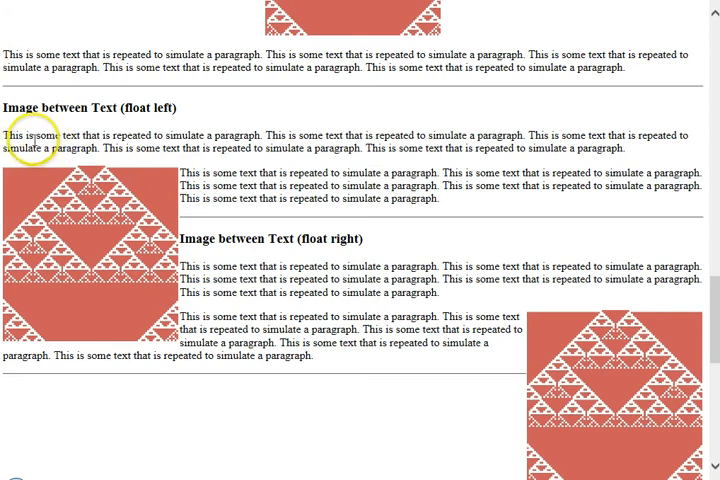
pyautogui.moveTo(215, 191)
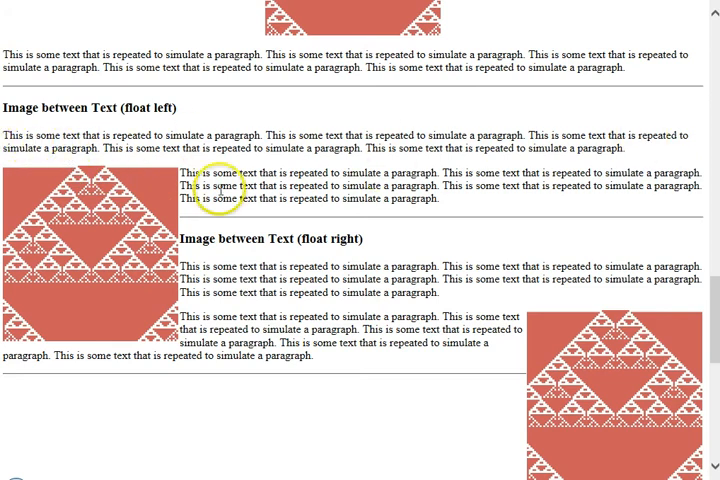
pyautogui.moveTo(143, 285)
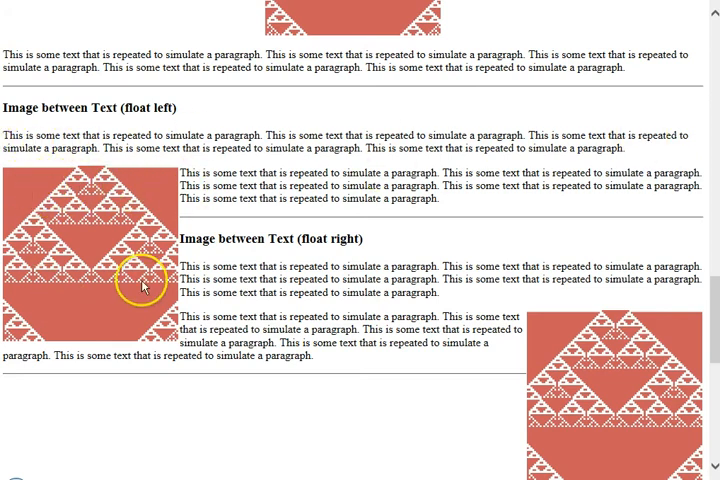
pyautogui.moveTo(410, 185)
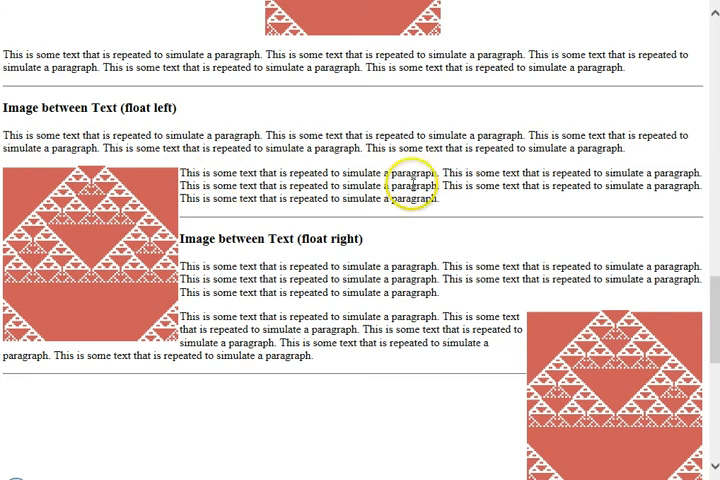
pyautogui.moveTo(180, 180)
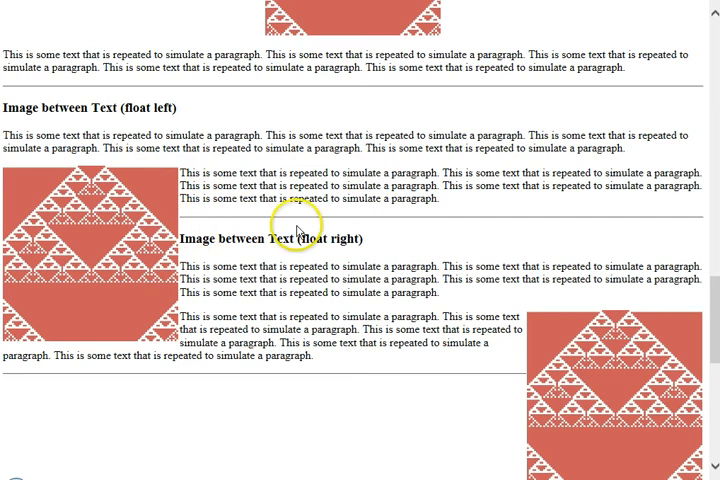
pyautogui.moveTo(115, 258)
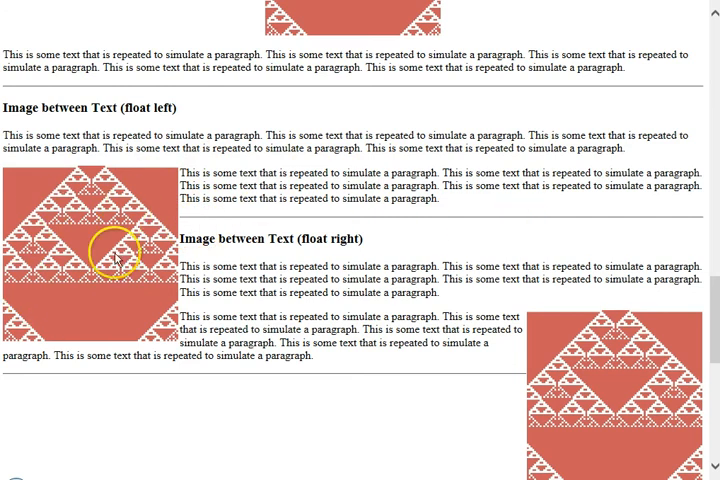
pyautogui.moveTo(189, 238)
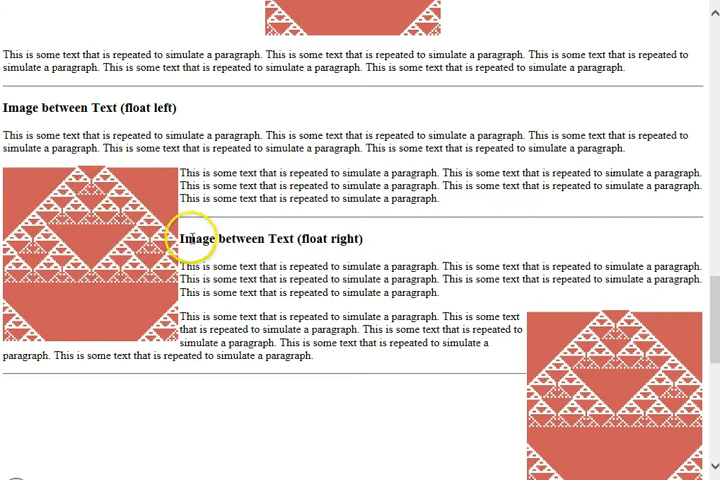
pyautogui.moveTo(210, 289)
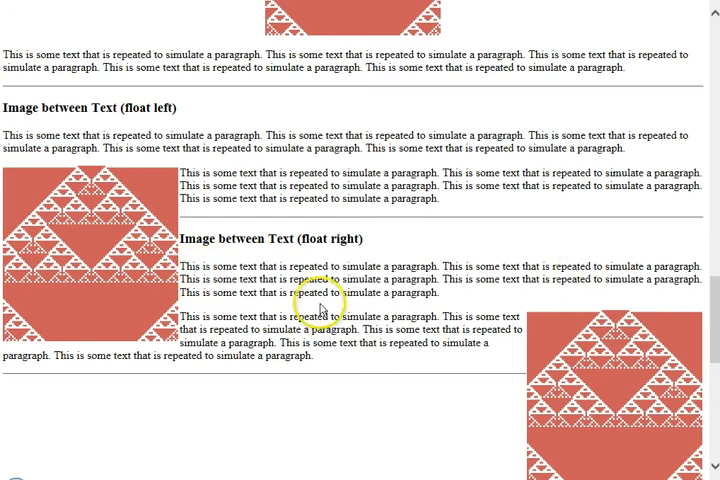
pyautogui.moveTo(355, 305)
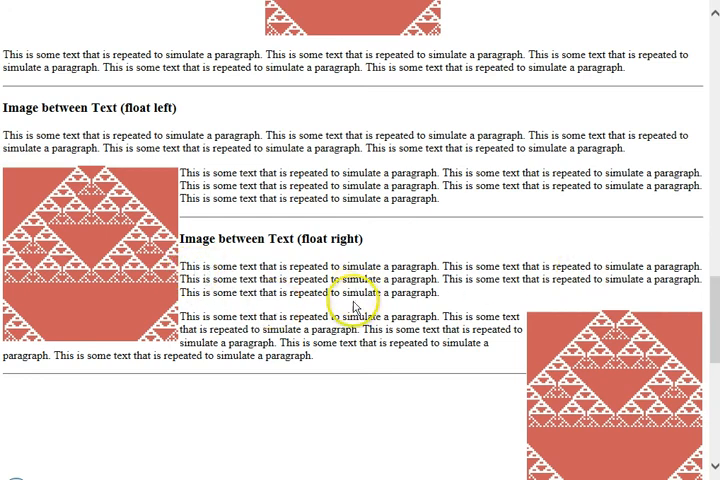
pyautogui.moveTo(640, 352)
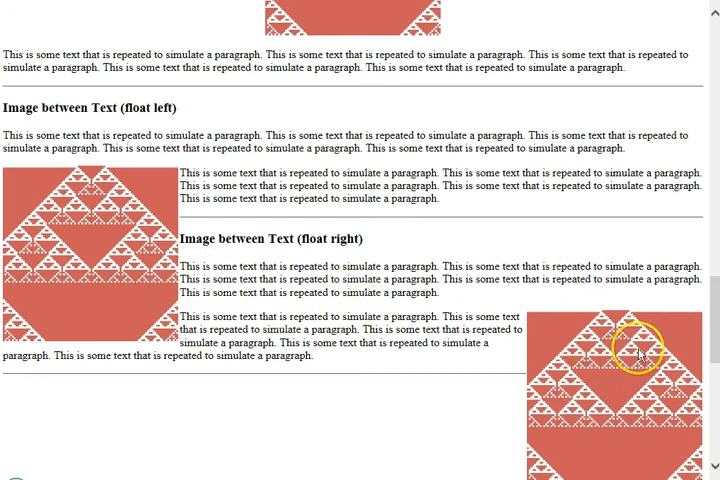
pyautogui.moveTo(595, 343)
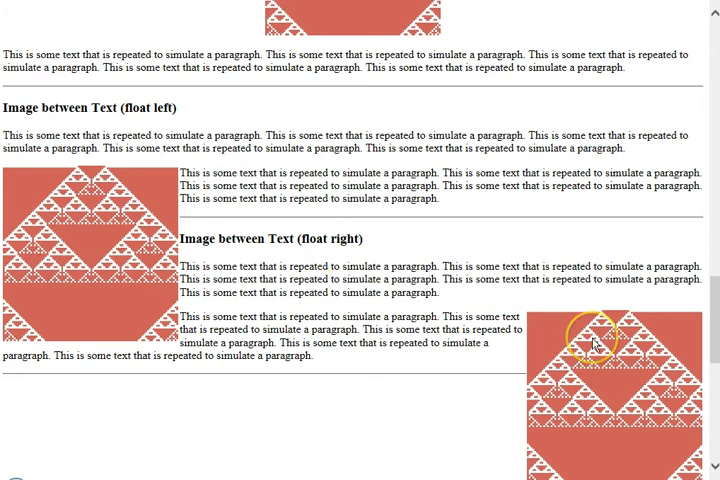
pyautogui.moveTo(570, 340)
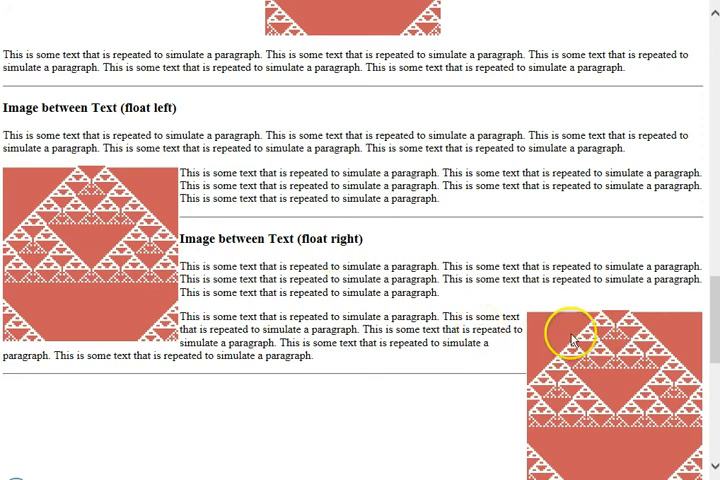
pyautogui.moveTo(372, 295)
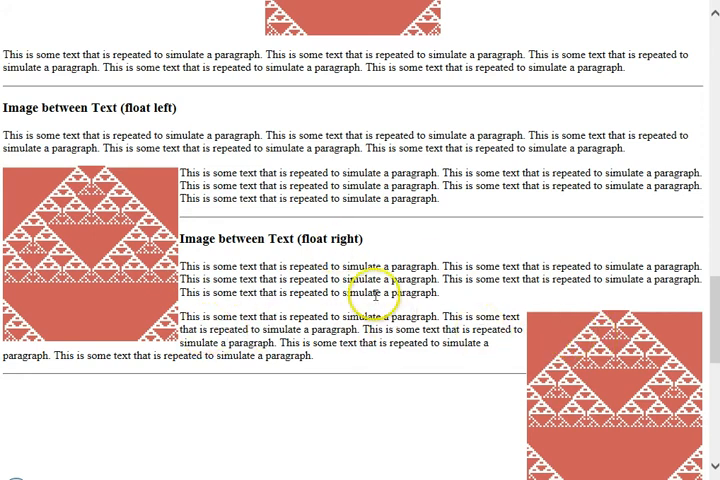
pyautogui.moveTo(605, 343)
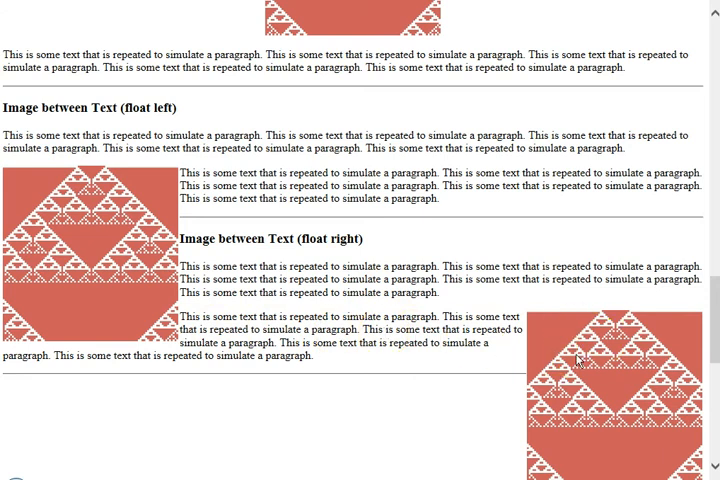
pyautogui.scroll(-3)
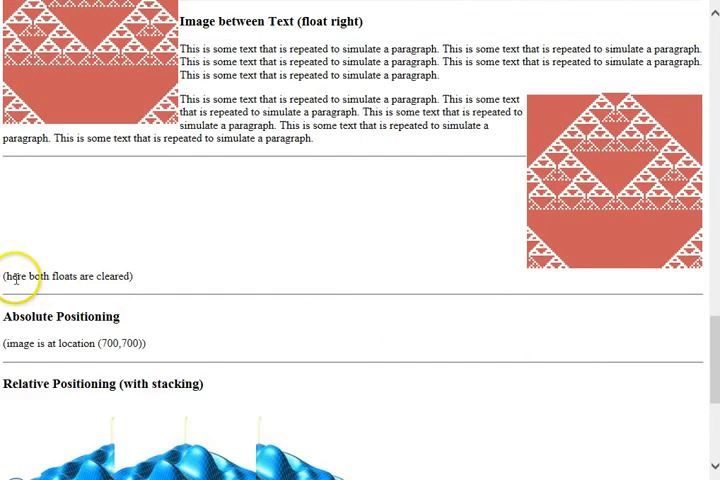
pyautogui.moveTo(124, 276)
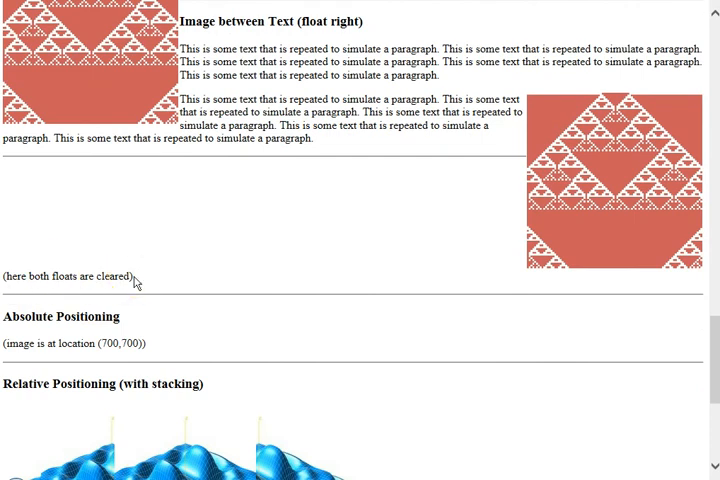
pyautogui.moveTo(107, 276)
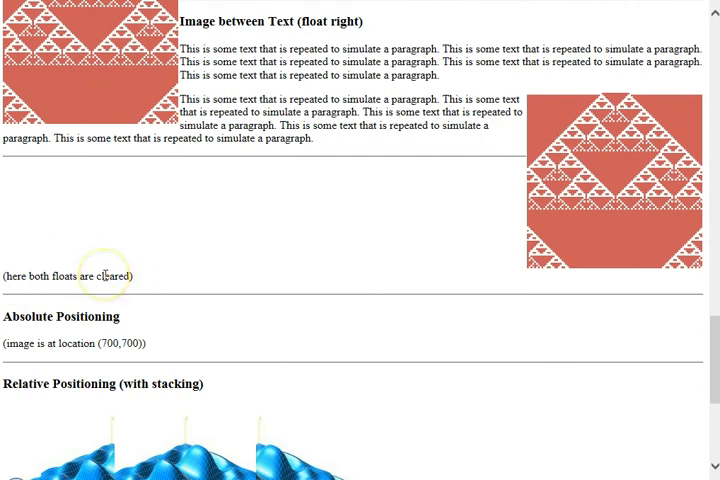
pyautogui.moveTo(155, 135)
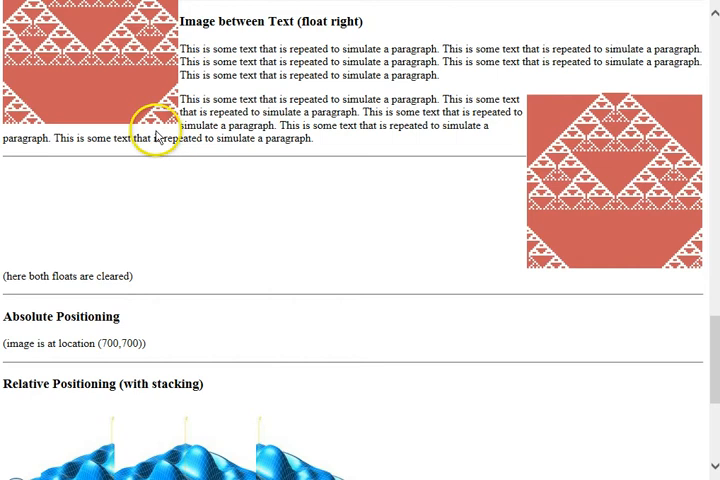
pyautogui.moveTo(167, 174)
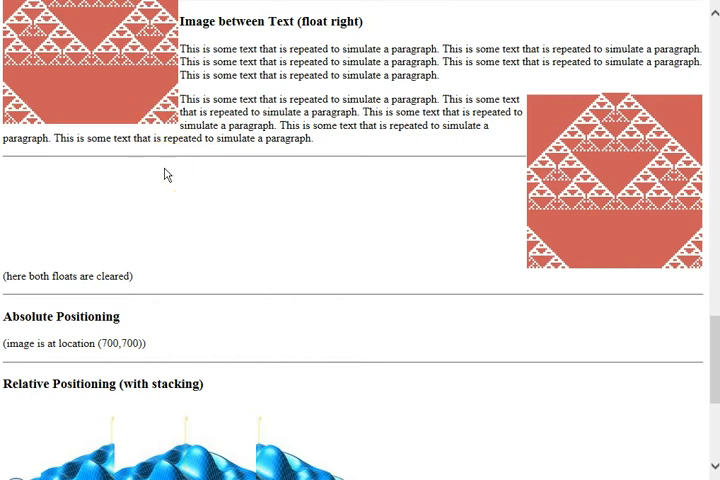
# Step: Scroll through Absolute Positioning to Relative Positioning (with stacking) and its z-index 1 image
pyautogui.scroll(-3)
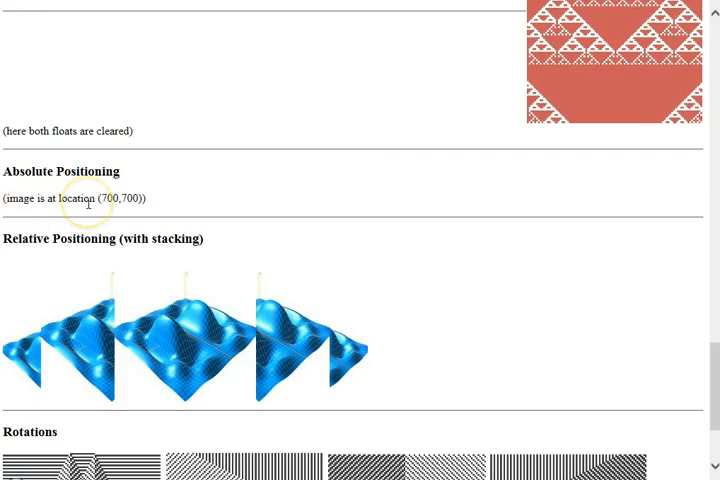
pyautogui.moveTo(113, 165)
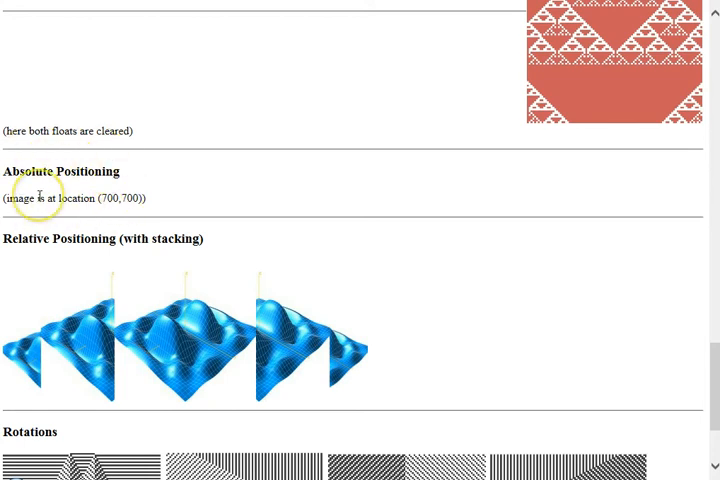
pyautogui.scroll(3)
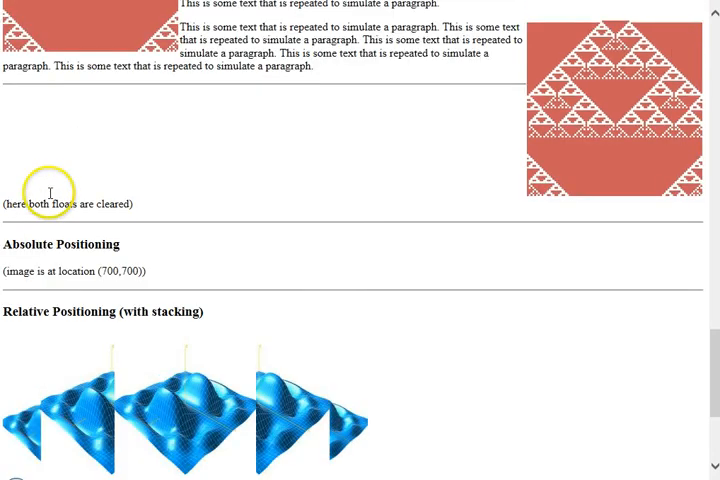
pyautogui.scroll(-3)
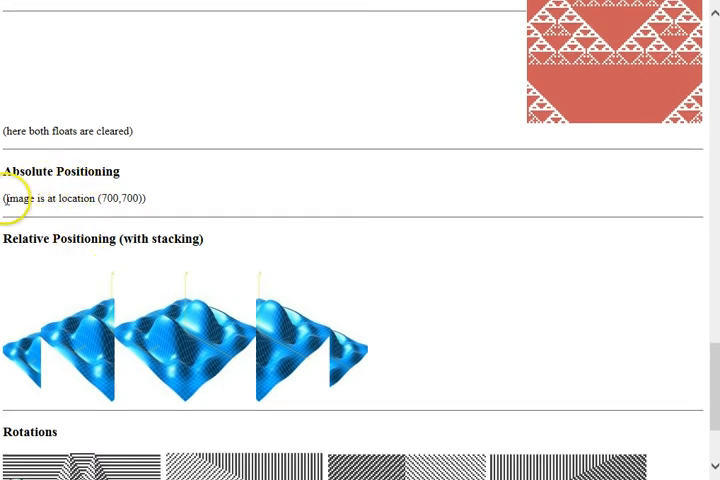
pyautogui.moveTo(196, 204)
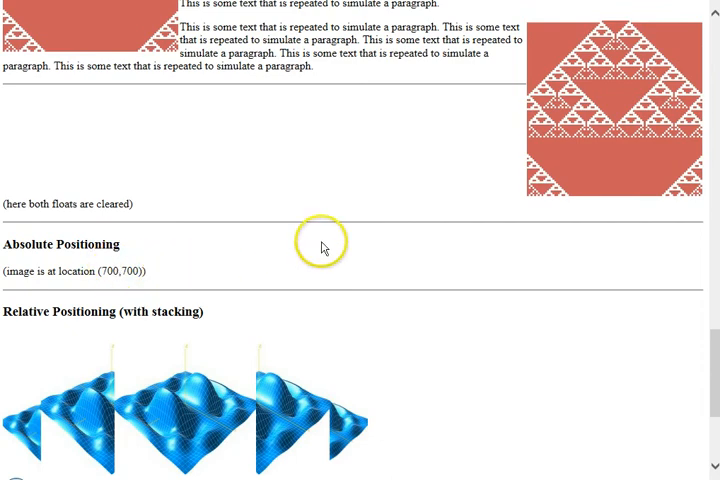
pyautogui.scroll(-3)
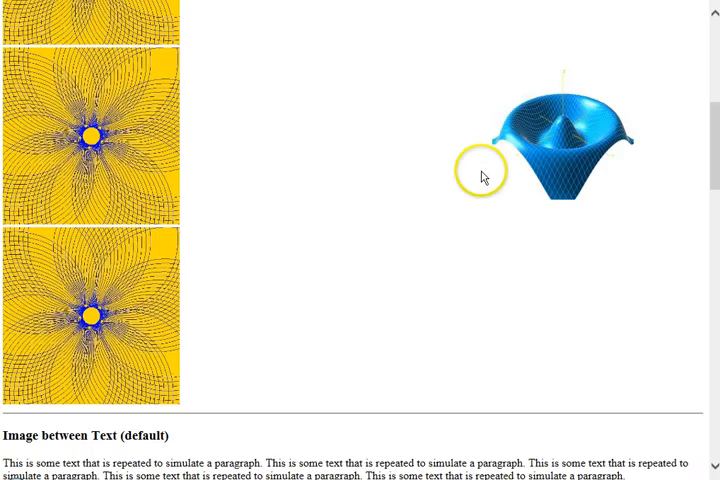
pyautogui.moveTo(537, 152)
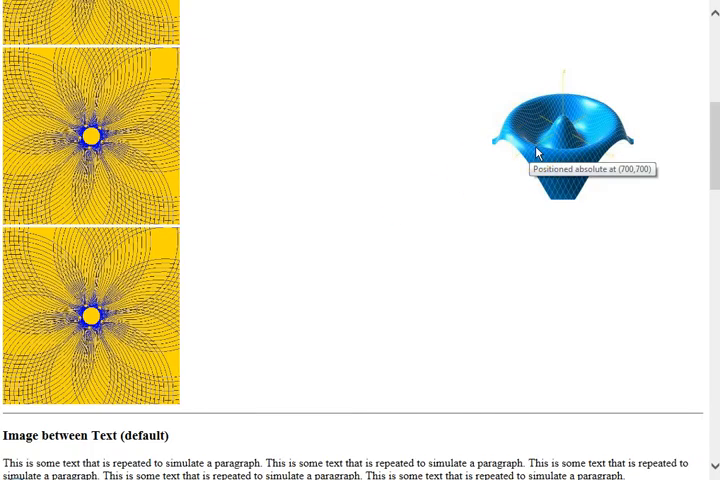
pyautogui.scroll(-3)
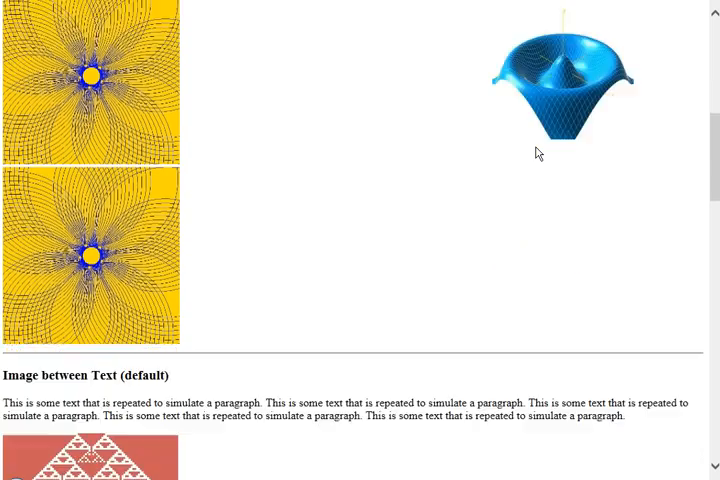
pyautogui.scroll(-3)
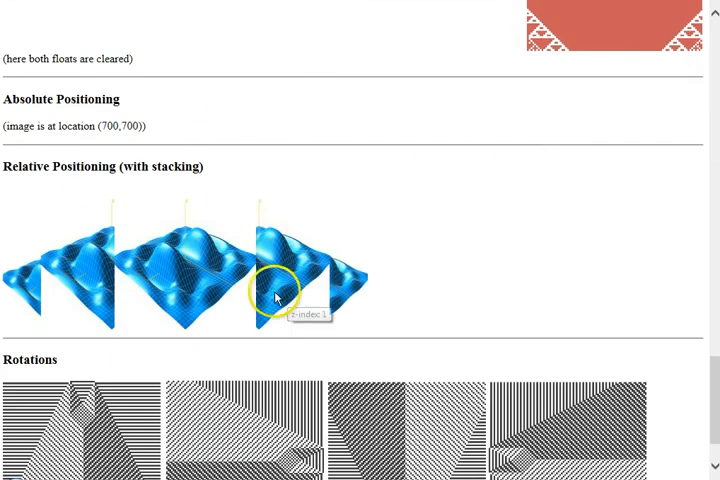
pyautogui.moveTo(135, 216)
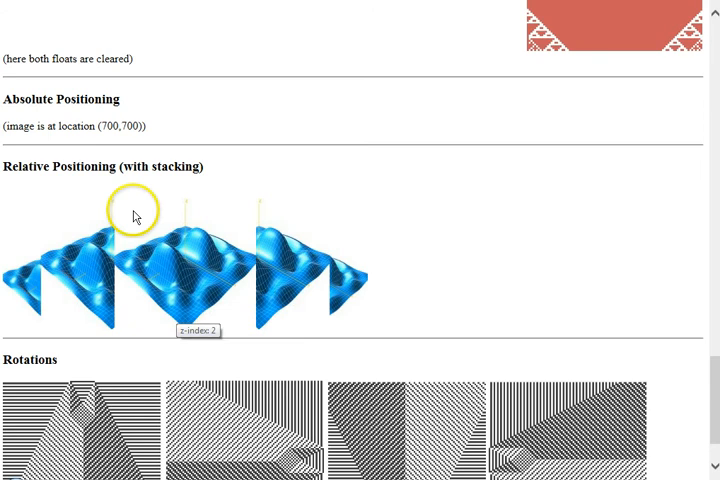
pyautogui.moveTo(78, 171)
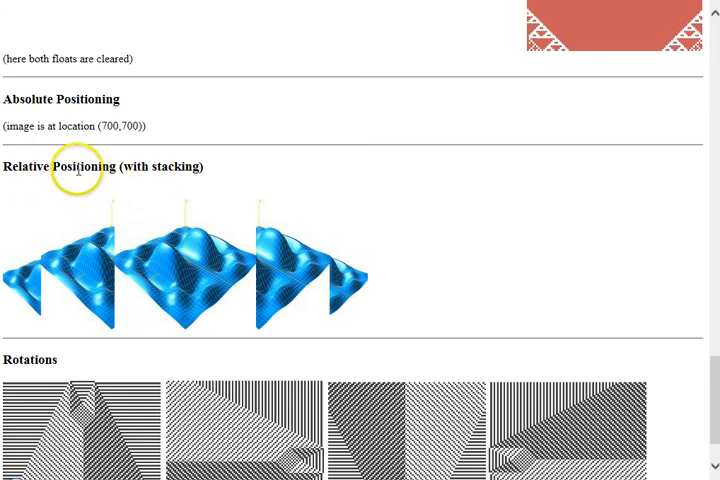
pyautogui.moveTo(118, 132)
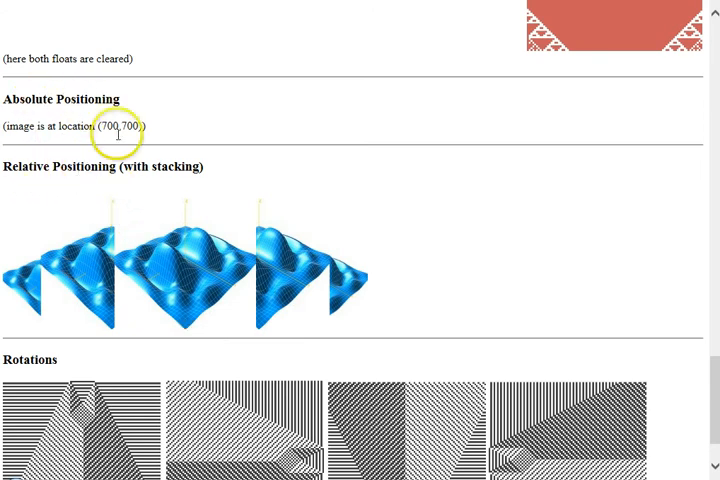
pyautogui.moveTo(35, 192)
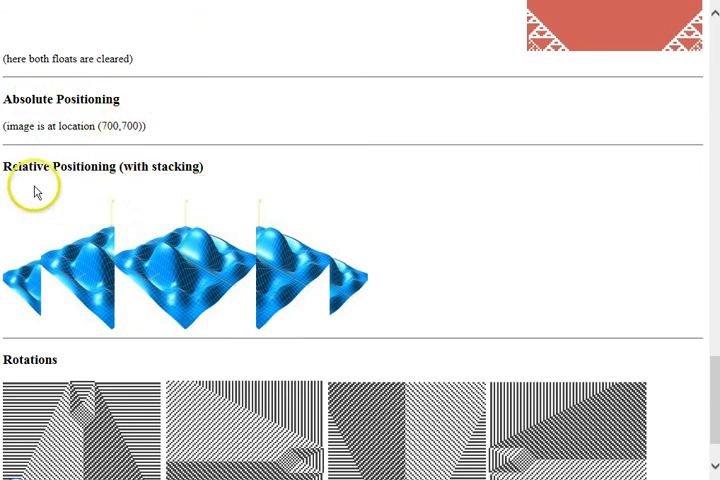
pyautogui.moveTo(251, 218)
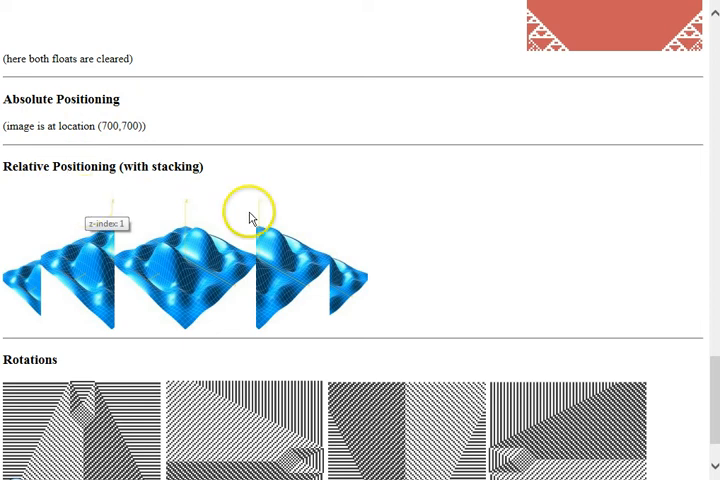
pyautogui.moveTo(476, 217)
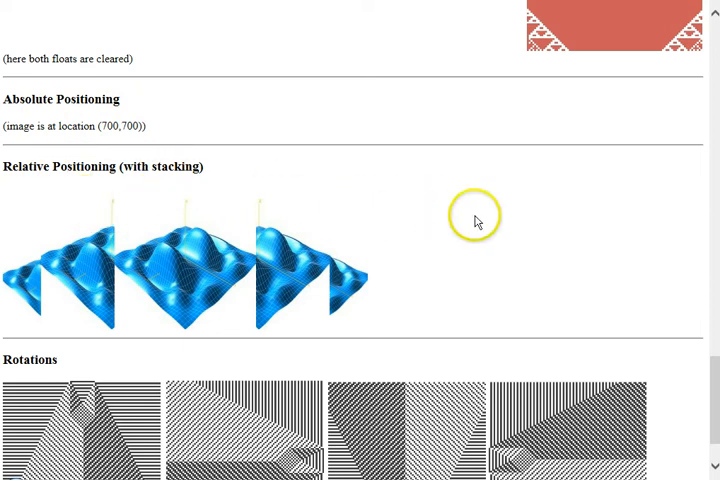
pyautogui.moveTo(477, 222)
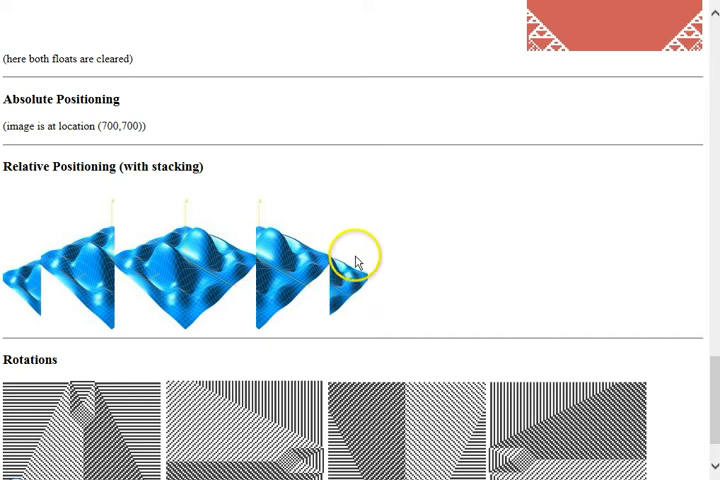
pyautogui.moveTo(357, 263)
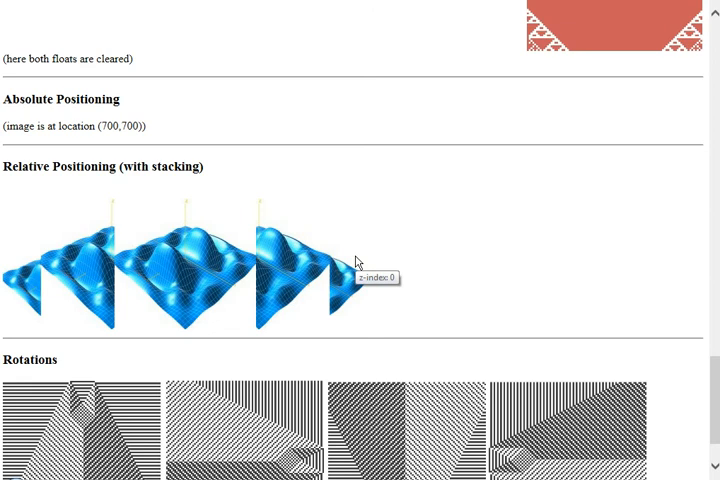
pyautogui.moveTo(358, 261)
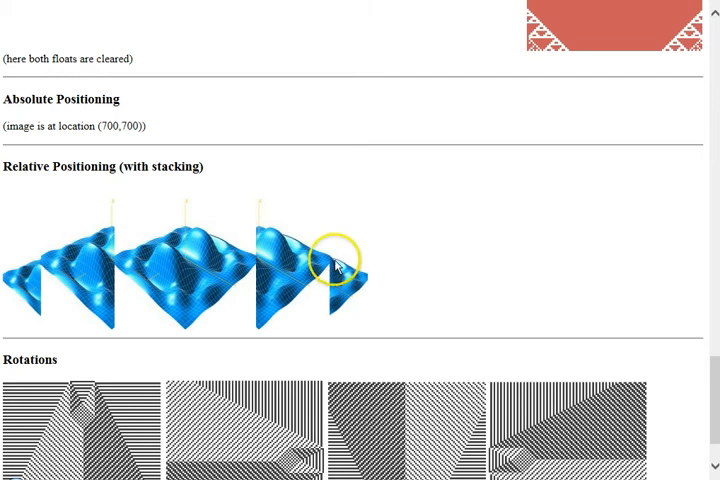
pyautogui.moveTo(388, 268)
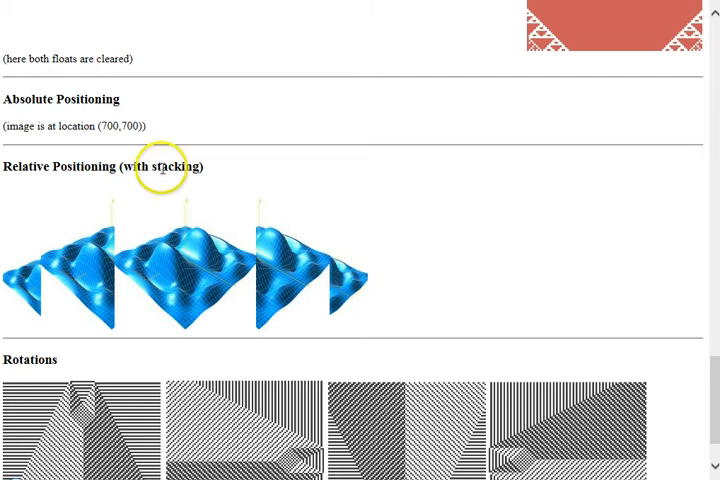
pyautogui.moveTo(161, 170)
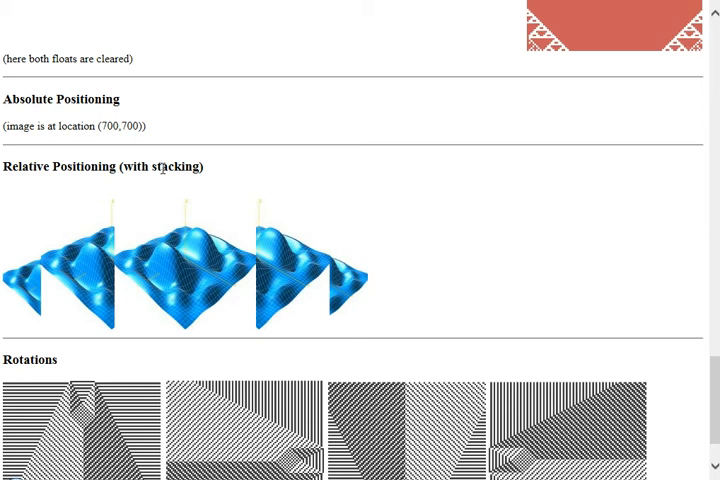
pyautogui.moveTo(70, 266)
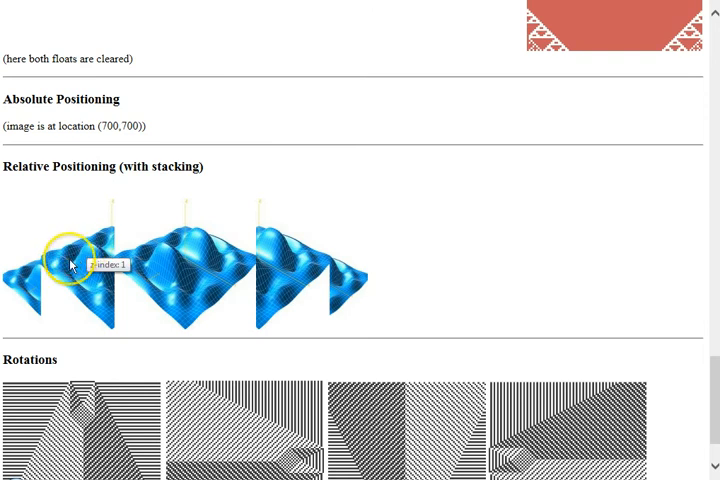
pyautogui.moveTo(30, 290)
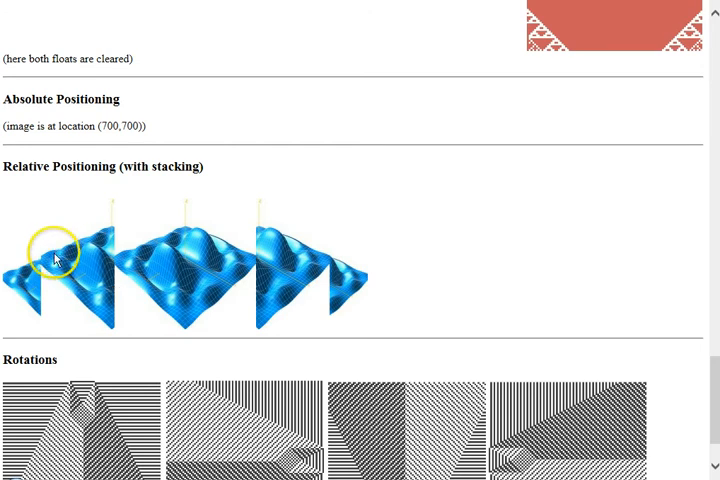
pyautogui.moveTo(13, 296)
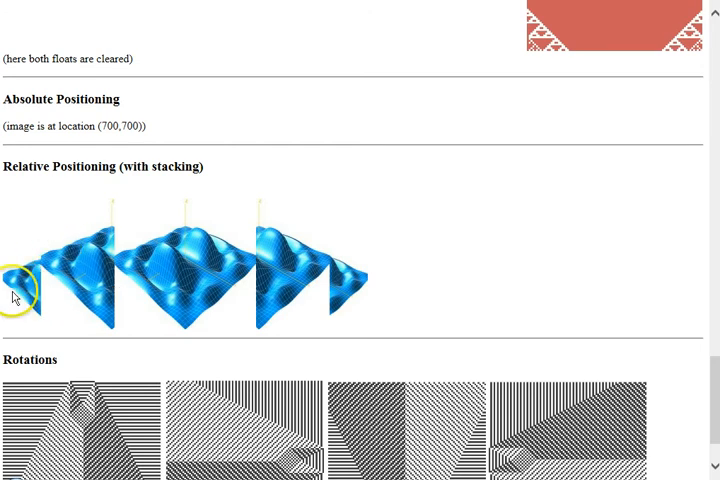
pyautogui.moveTo(40, 263)
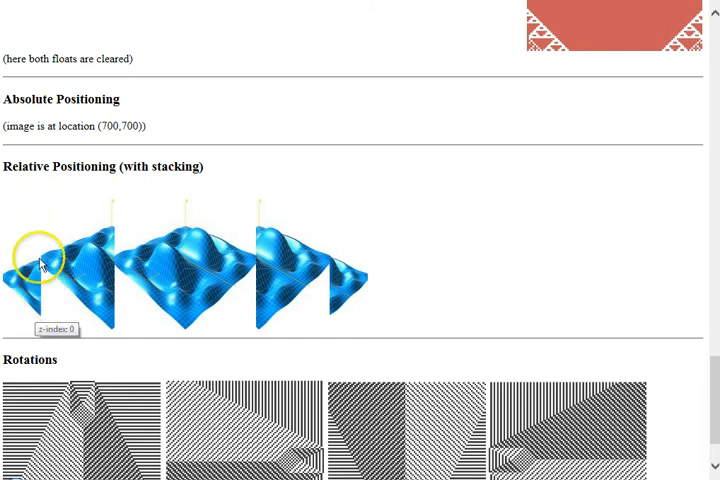
pyautogui.moveTo(42, 310)
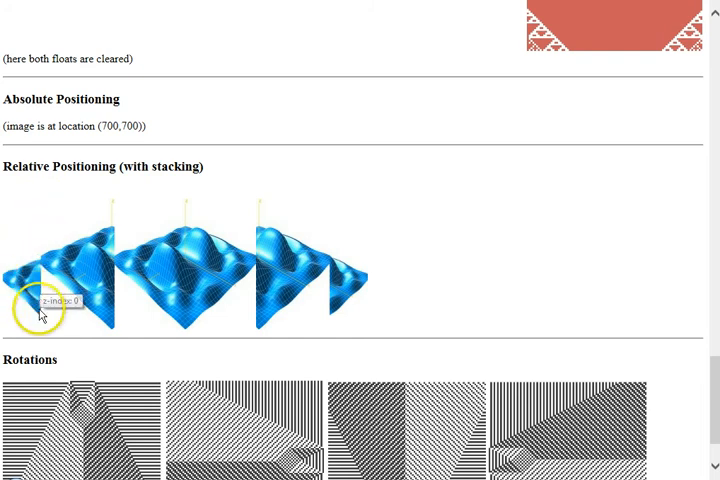
pyautogui.moveTo(38, 275)
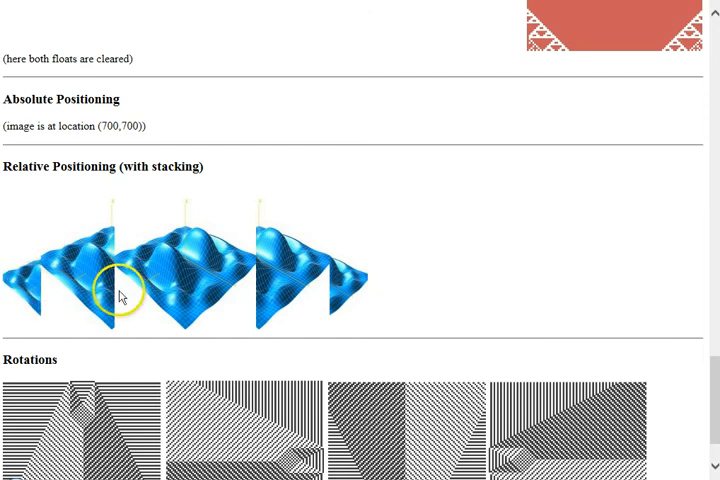
pyautogui.moveTo(176, 275)
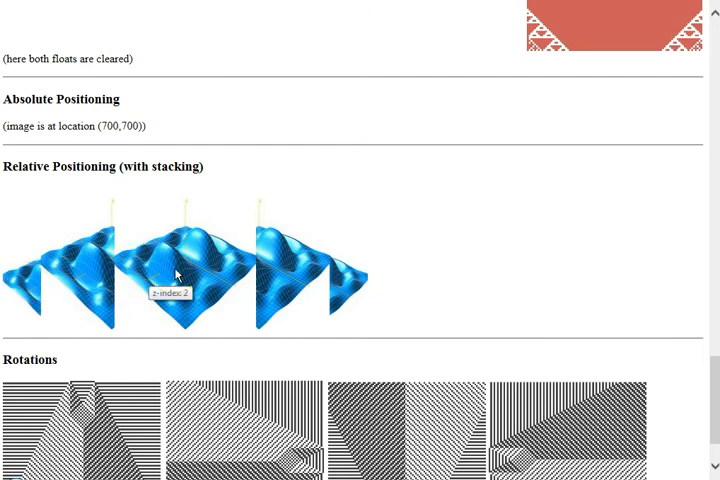
pyautogui.moveTo(108, 318)
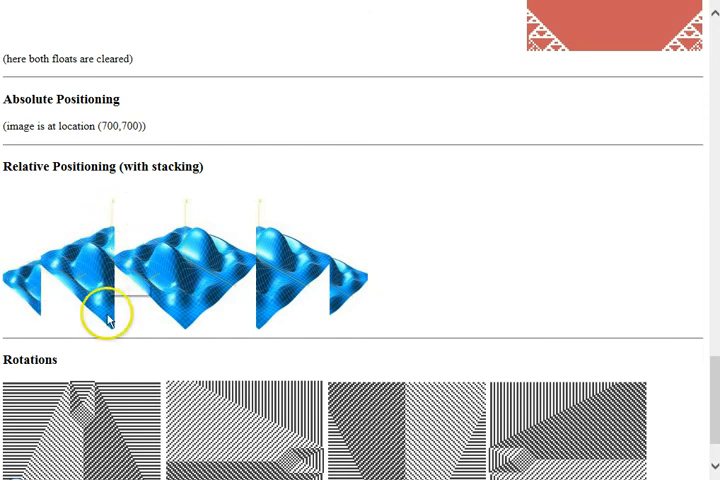
pyautogui.moveTo(93, 265)
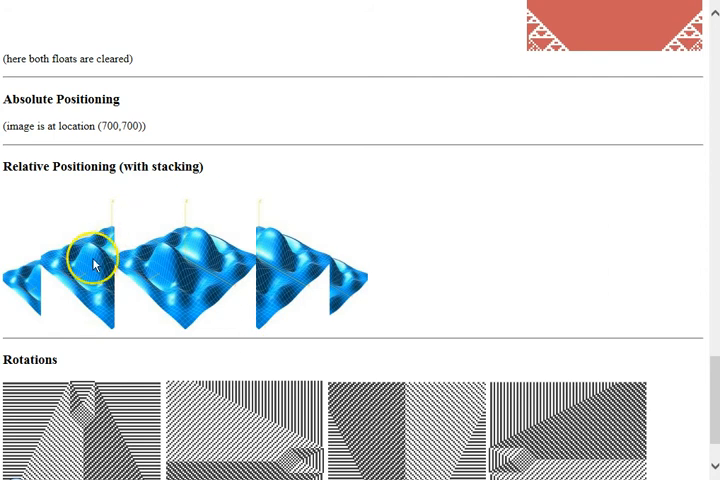
pyautogui.moveTo(280, 265)
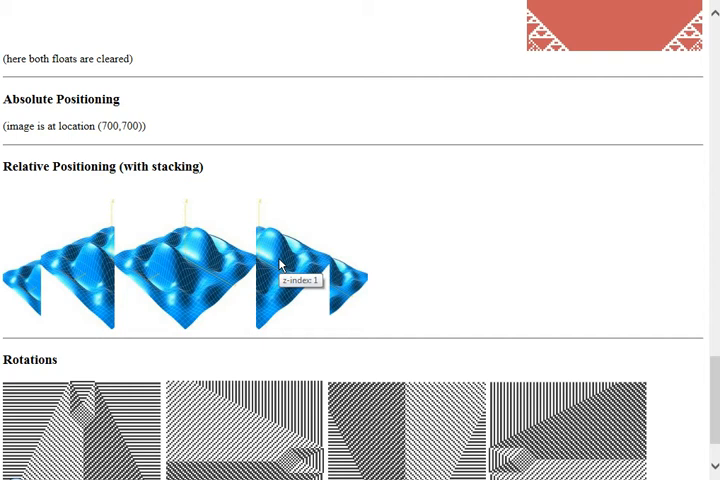
pyautogui.moveTo(165, 320)
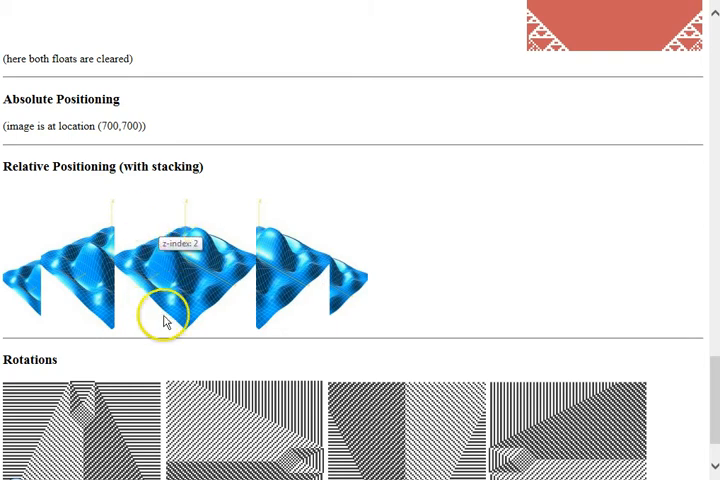
pyautogui.moveTo(266, 277)
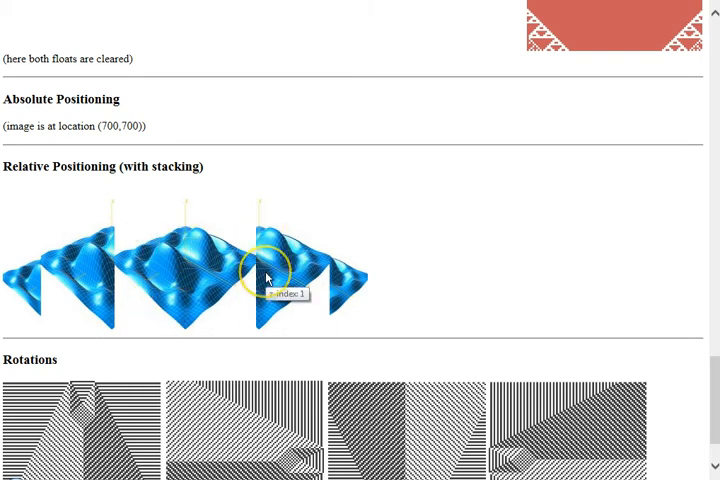
pyautogui.moveTo(14, 166)
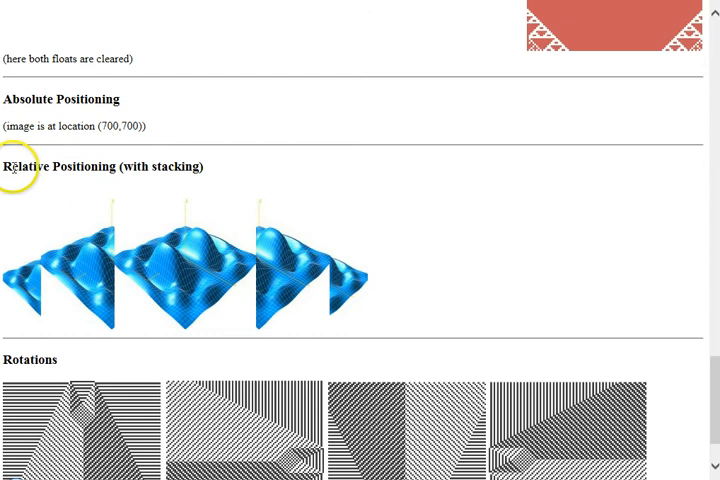
pyautogui.moveTo(50, 270)
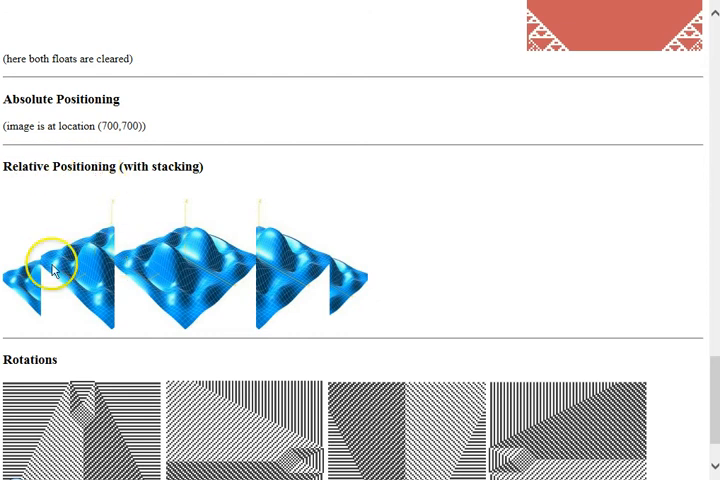
pyautogui.moveTo(180, 270)
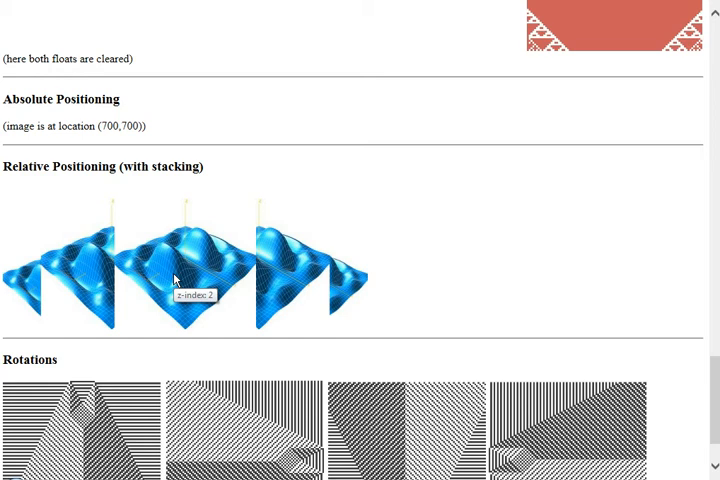
pyautogui.moveTo(170, 183)
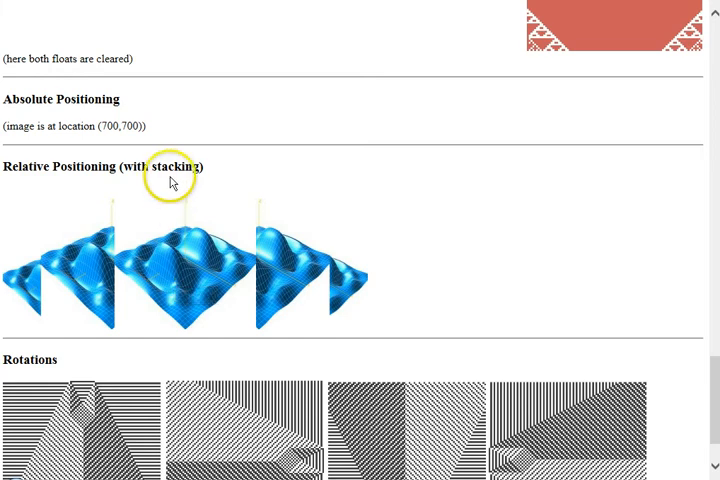
pyautogui.moveTo(345, 285)
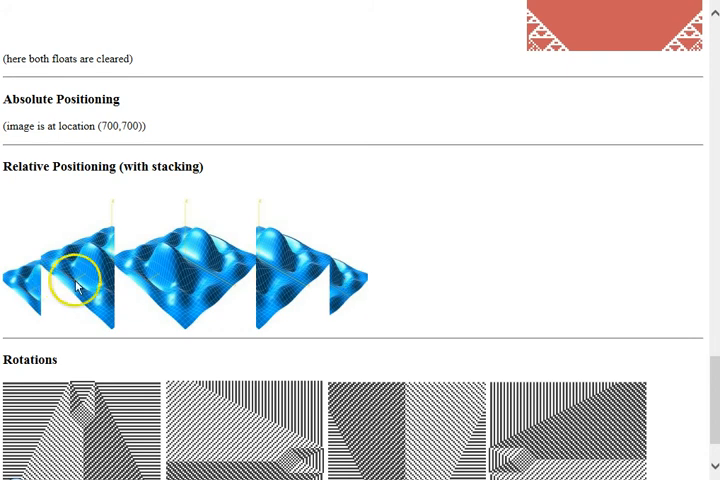
pyautogui.moveTo(110, 237)
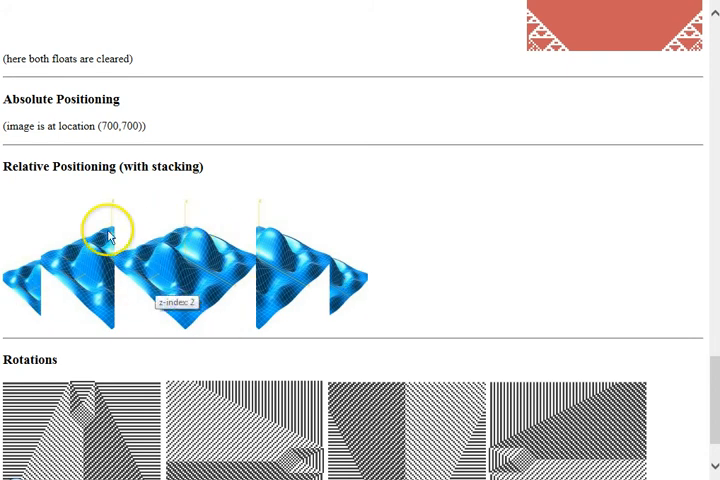
pyautogui.moveTo(143, 278)
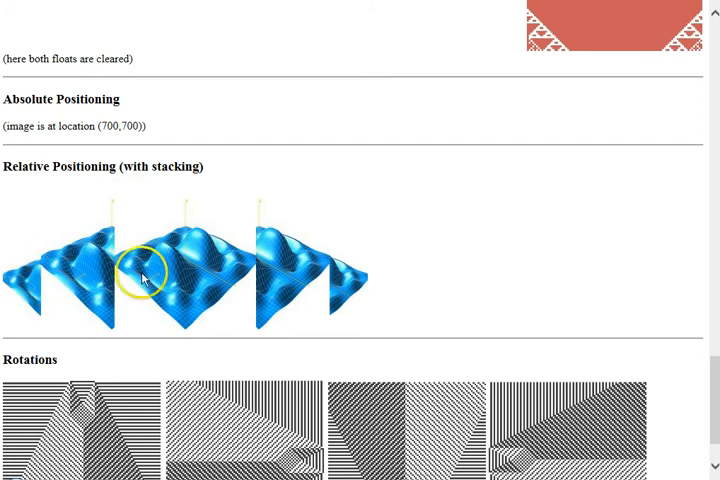
pyautogui.moveTo(60, 283)
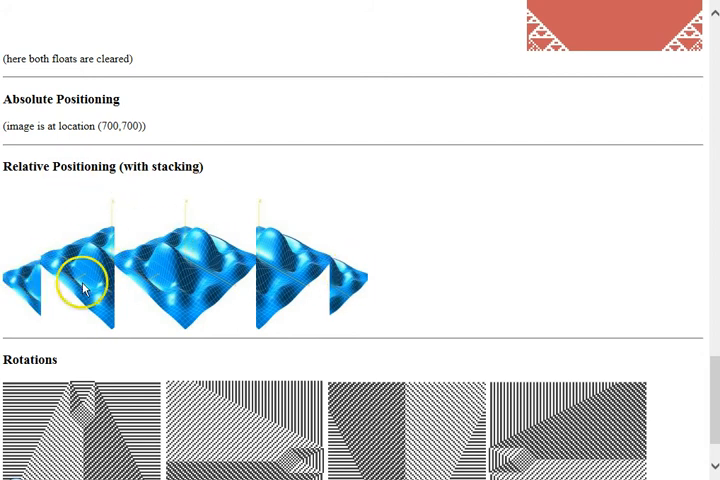
pyautogui.moveTo(338, 290)
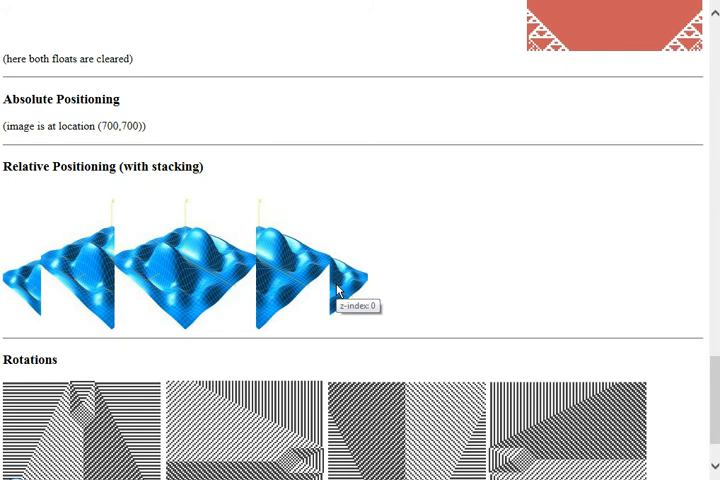
pyautogui.moveTo(375, 240)
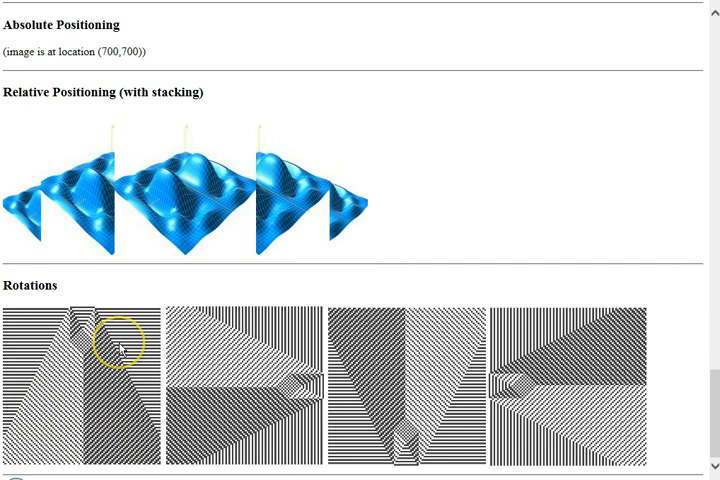
pyautogui.moveTo(20, 286)
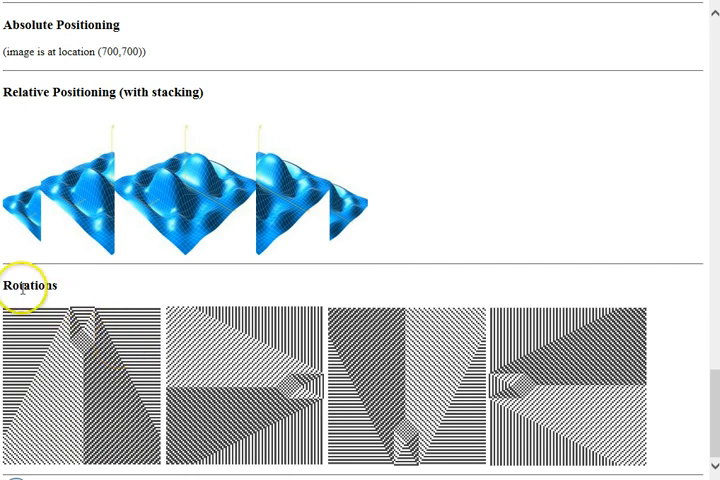
pyautogui.moveTo(222, 382)
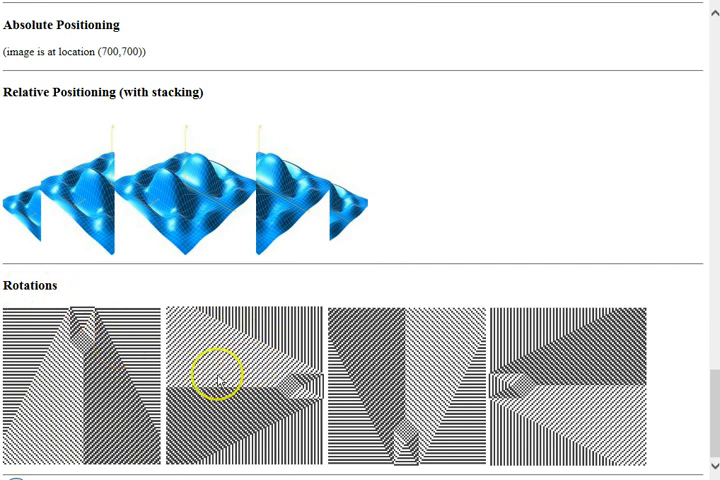
pyautogui.moveTo(118, 363)
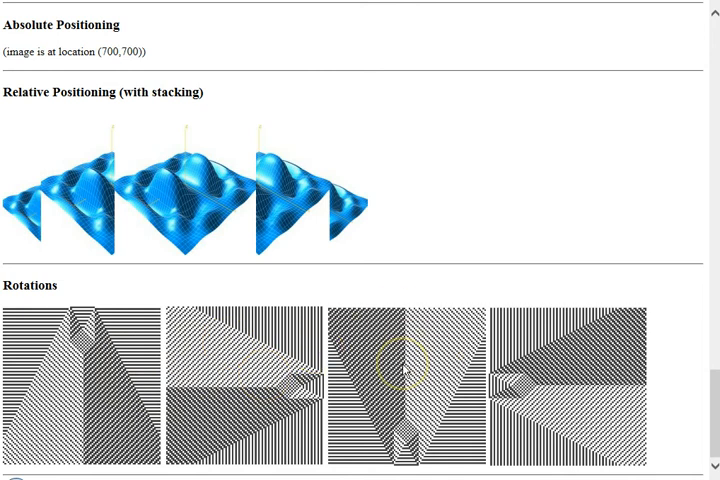
pyautogui.moveTo(552, 377)
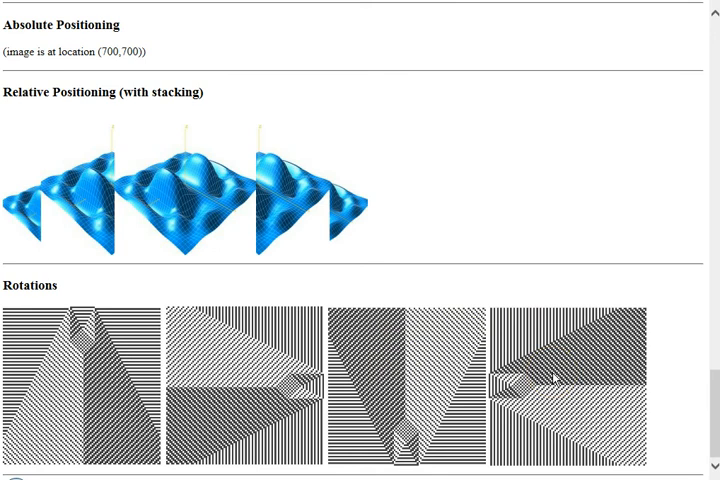
# Step: Scroll to the Rotations images, then back up to the top of the page
pyautogui.scroll(-3)
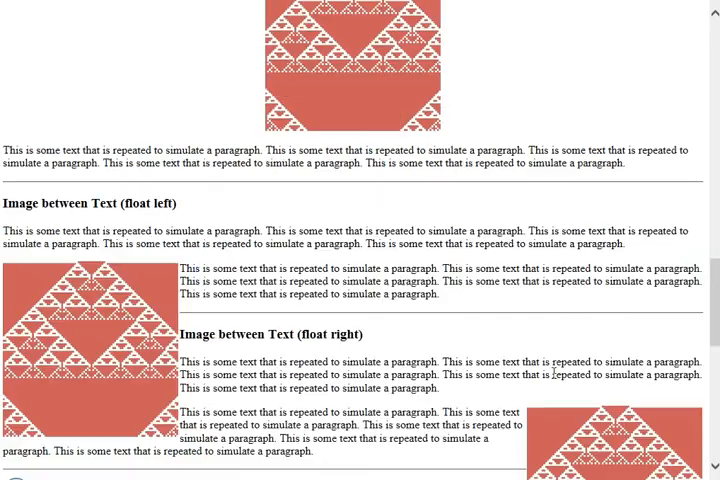
pyautogui.scroll(3)
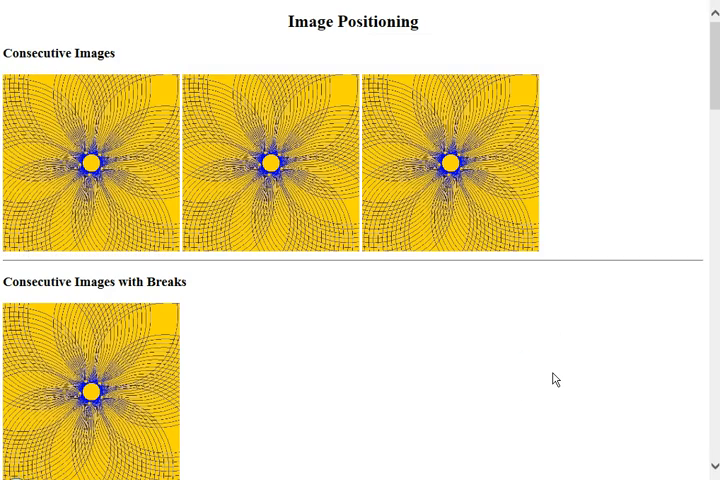
pyautogui.moveTo(300, 78)
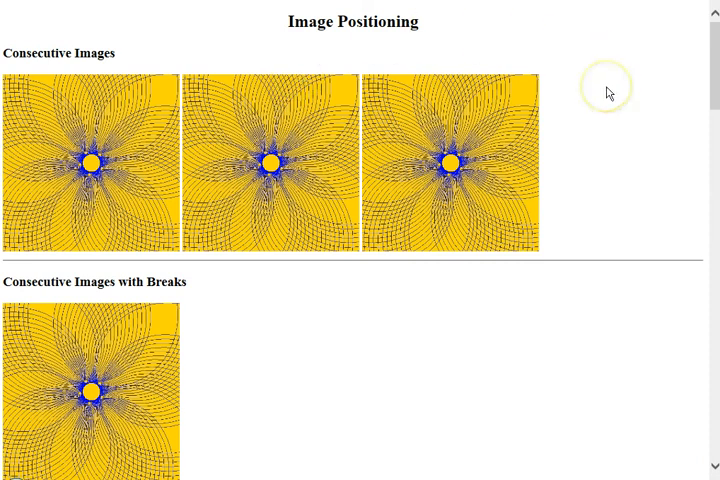
pyautogui.moveTo(609, 92)
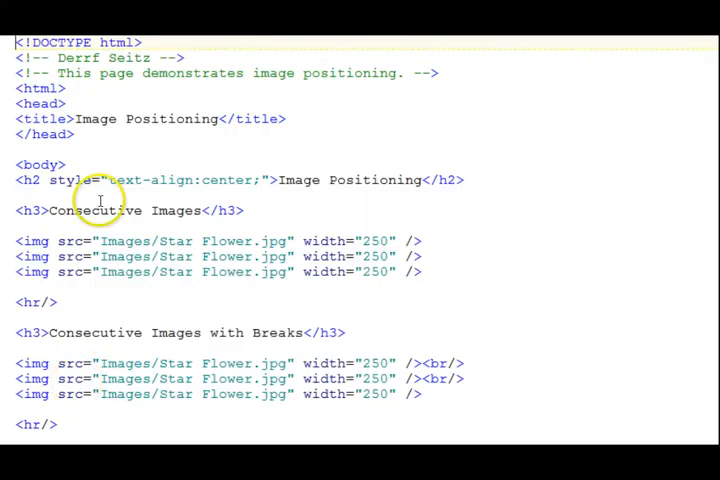
pyautogui.moveTo(350, 100)
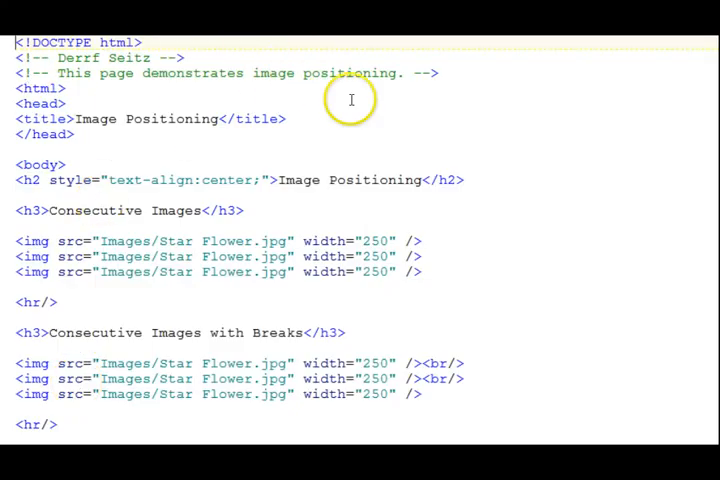
pyautogui.moveTo(30, 180)
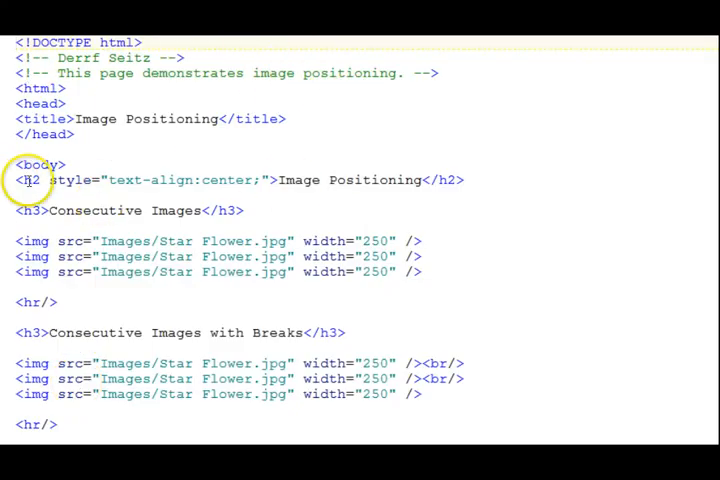
pyautogui.moveTo(253, 181)
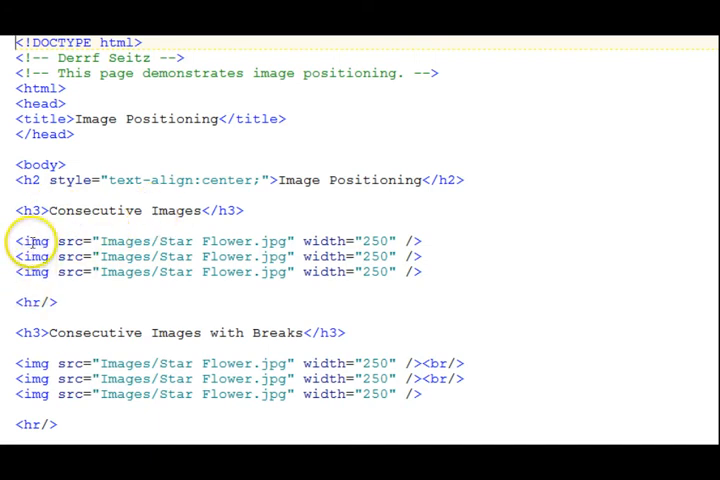
pyautogui.moveTo(375, 256)
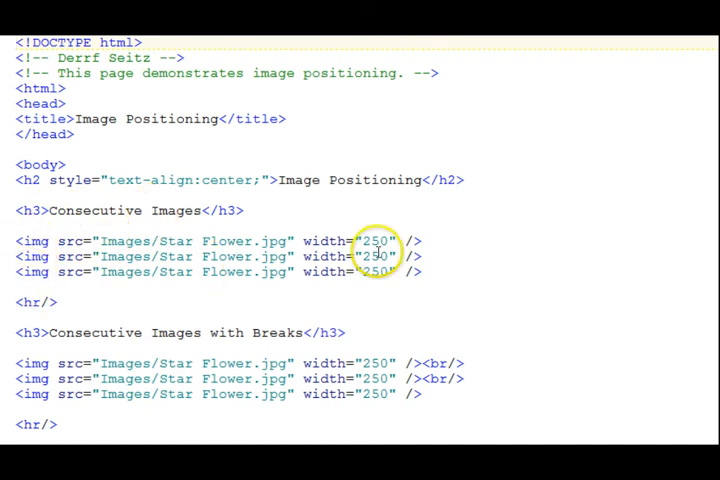
pyautogui.moveTo(213, 263)
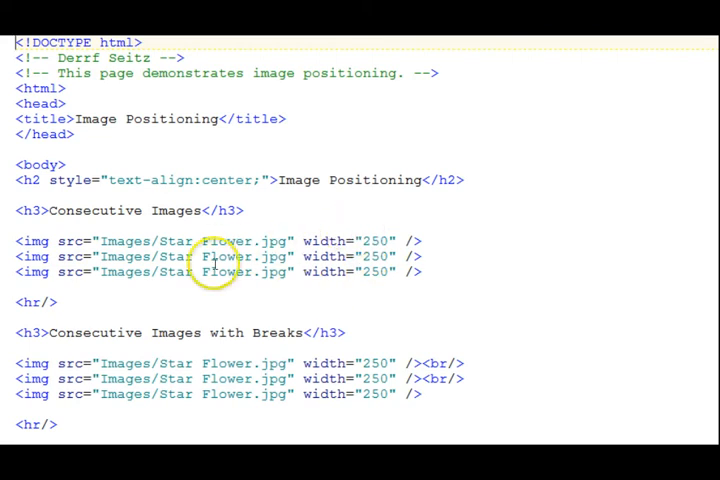
pyautogui.moveTo(371, 241)
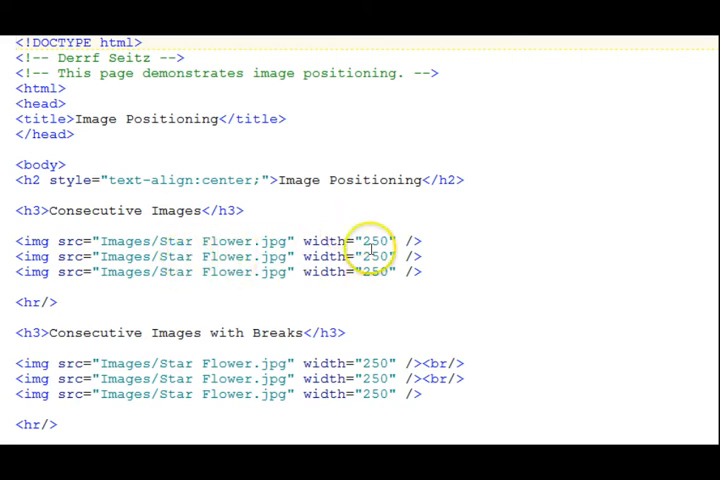
pyautogui.moveTo(370, 250)
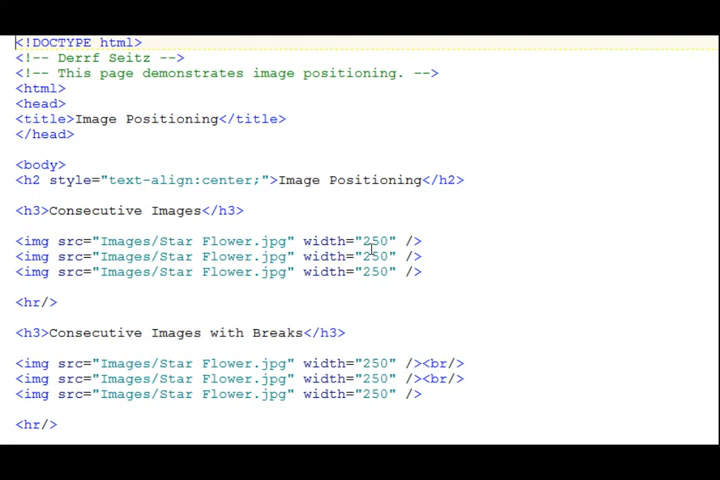
# Step: Scroll the HTML source past the Consecutive Images markup to the default paragraph markup
pyautogui.scroll(-3)
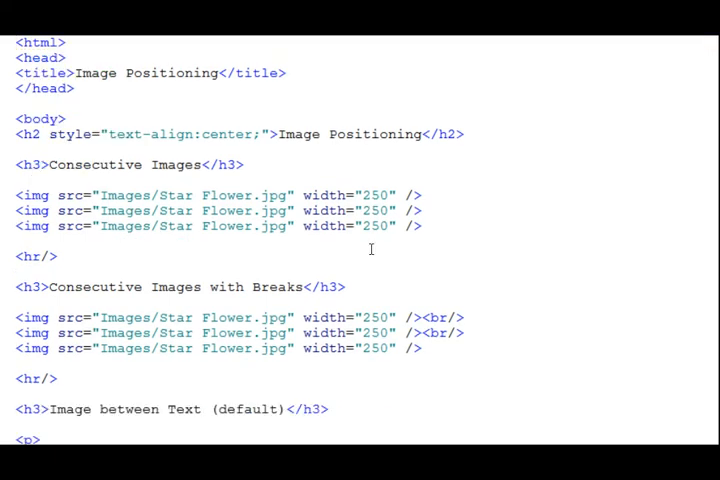
pyautogui.scroll(-3)
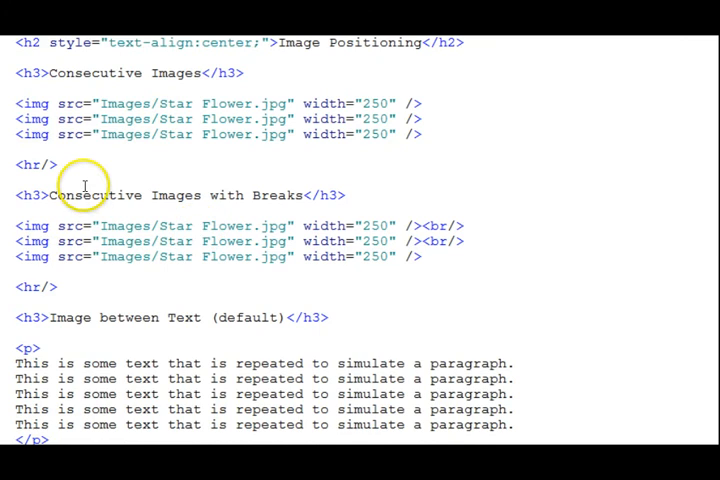
pyautogui.moveTo(349, 90)
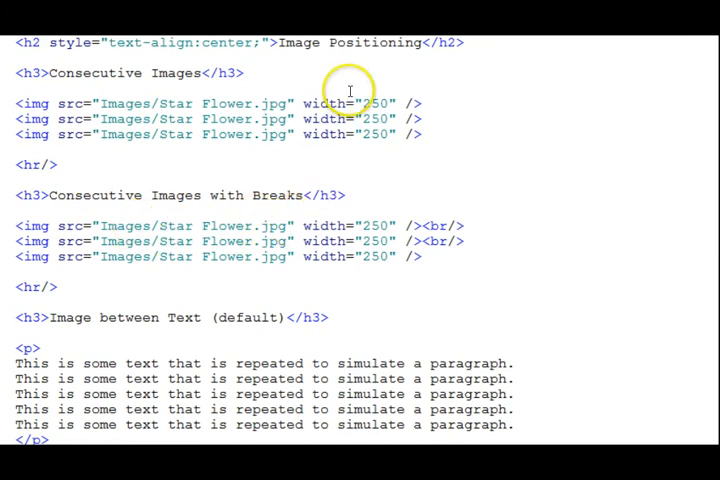
pyautogui.moveTo(428, 225)
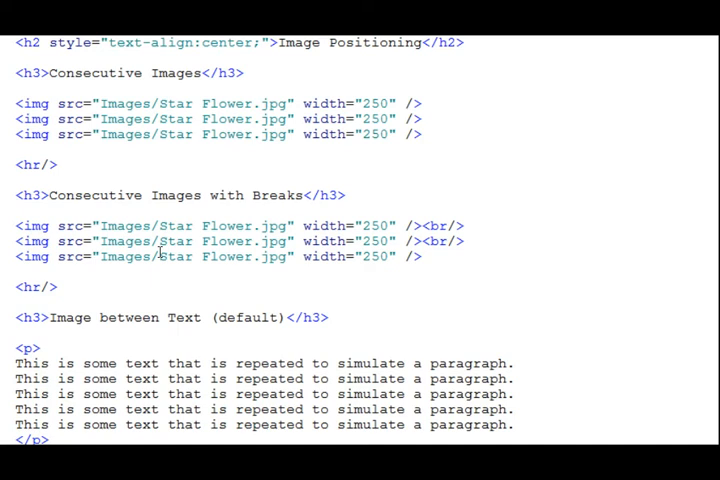
# Step: Scroll the source to the centered img tag with block display and auto margins
pyautogui.scroll(-3)
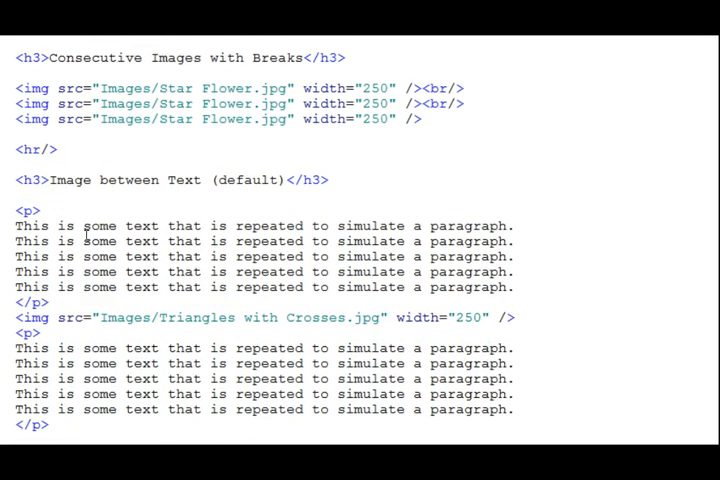
pyautogui.scroll(-3)
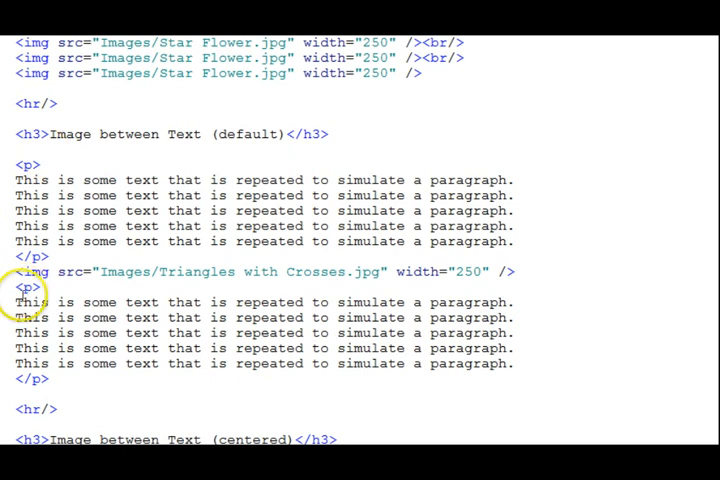
pyautogui.moveTo(197, 271)
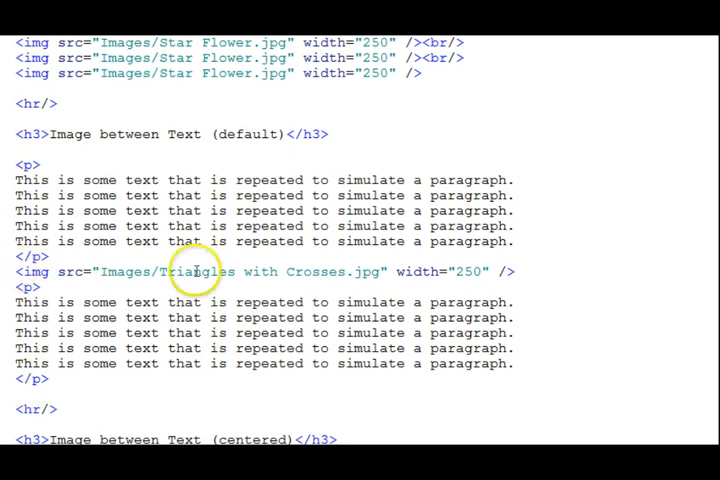
pyautogui.moveTo(512, 271)
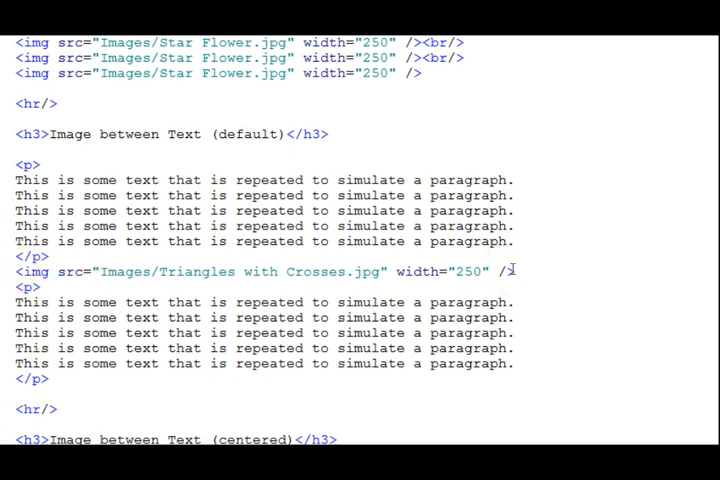
pyautogui.scroll(-3)
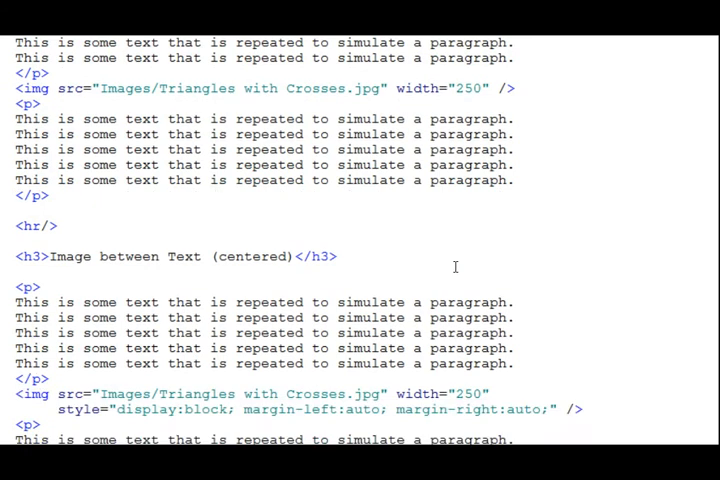
pyautogui.scroll(-3)
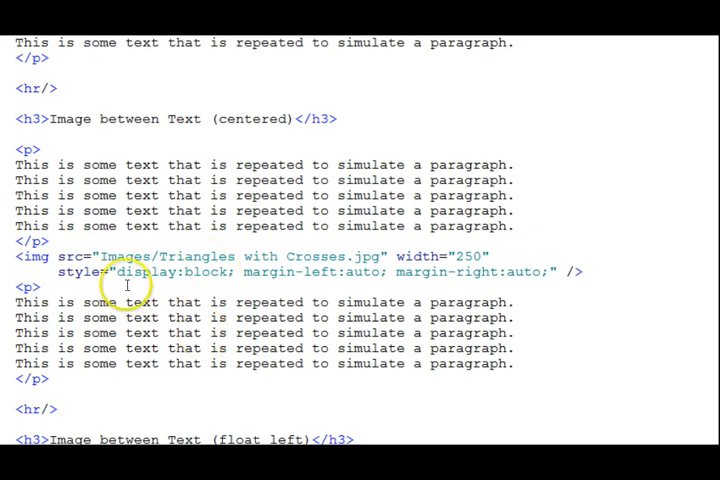
pyautogui.moveTo(447, 272)
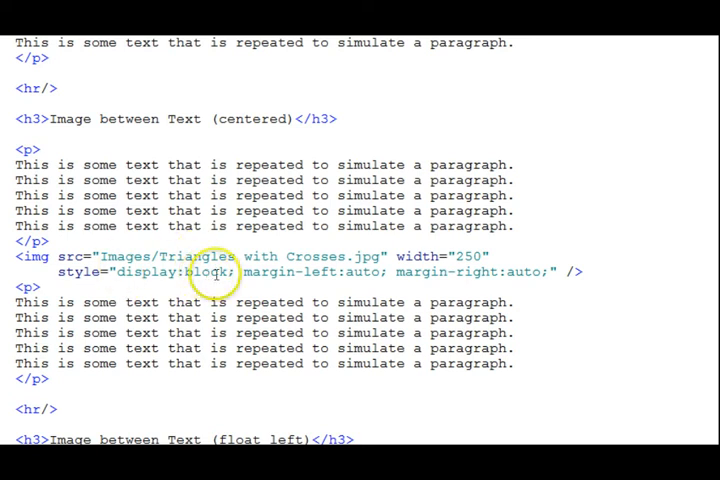
pyautogui.moveTo(320, 273)
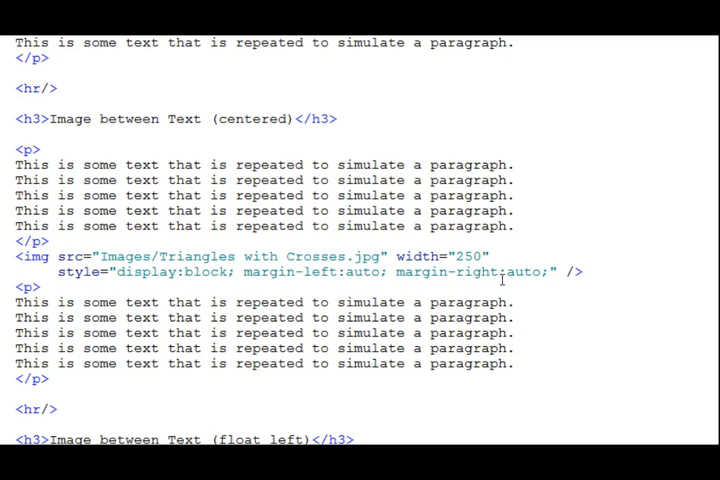
pyautogui.scroll(-3)
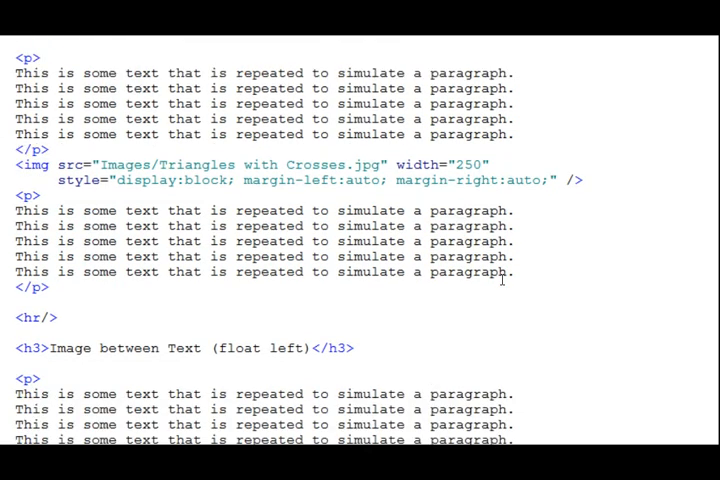
# Step: Scroll past the float left markup to the float:right image markup
pyautogui.scroll(-3)
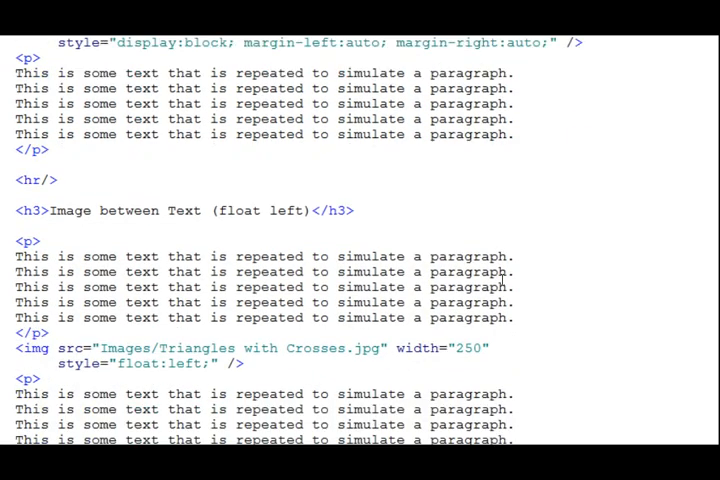
pyautogui.scroll(-3)
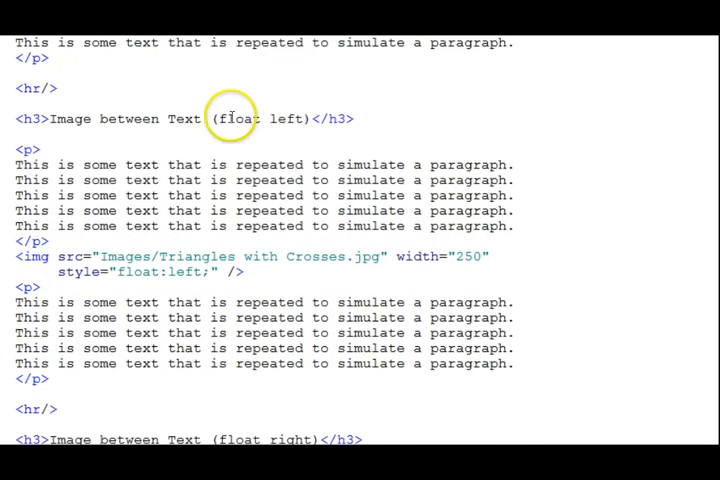
pyautogui.moveTo(65, 290)
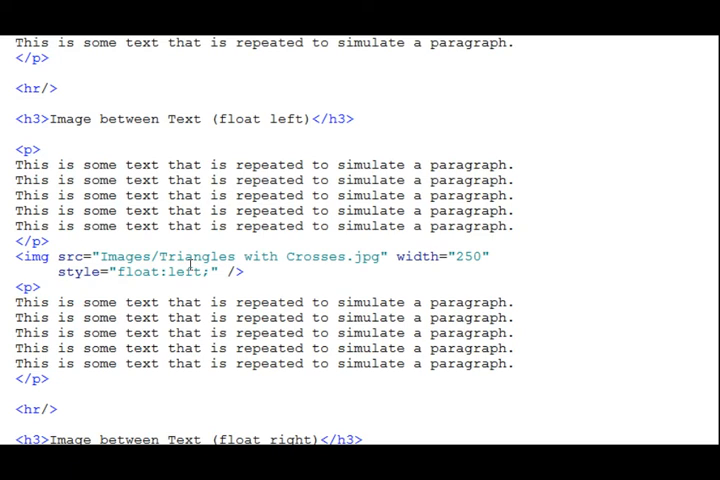
pyautogui.scroll(-3)
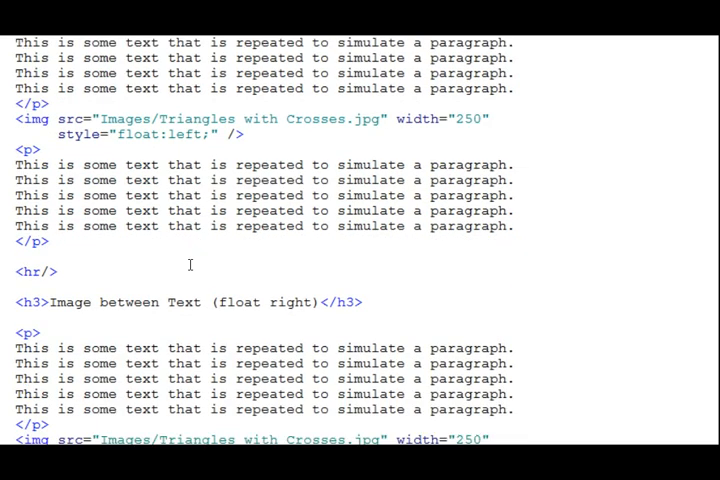
pyautogui.scroll(-3)
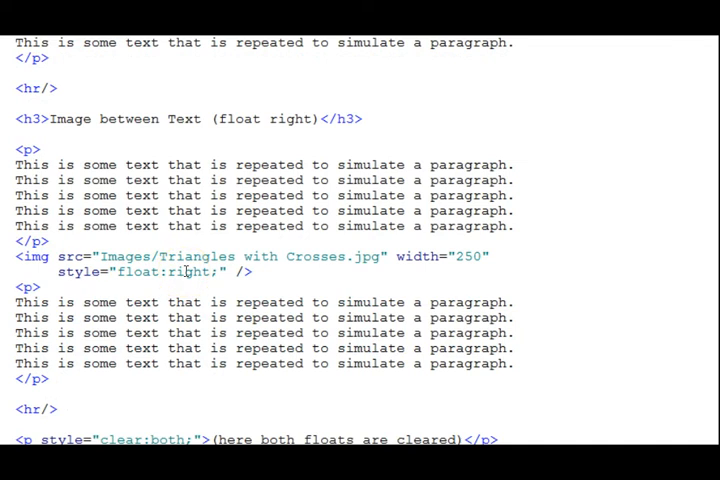
# Step: Scroll to the <p style="clear:both;"> line that clears both floats
pyautogui.scroll(-3)
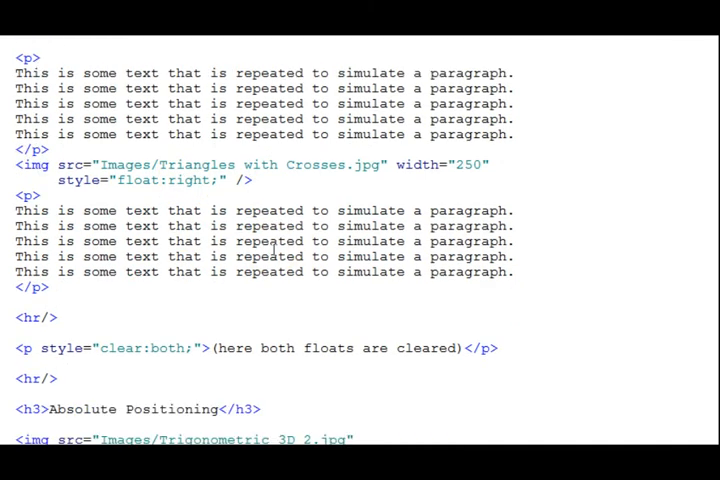
pyautogui.scroll(-3)
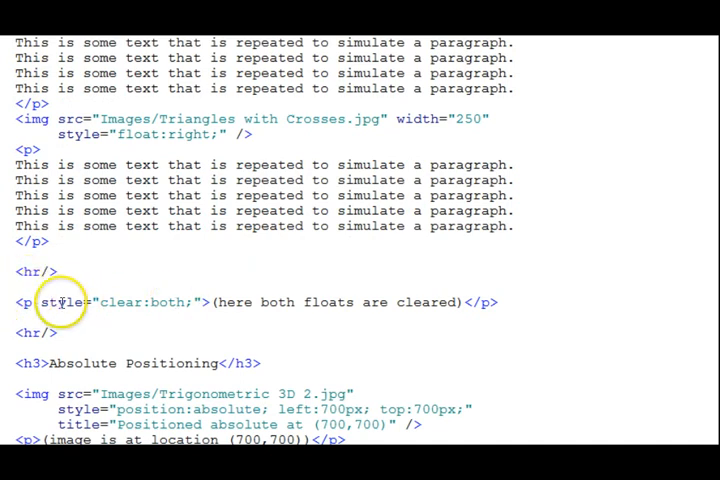
pyautogui.moveTo(458, 308)
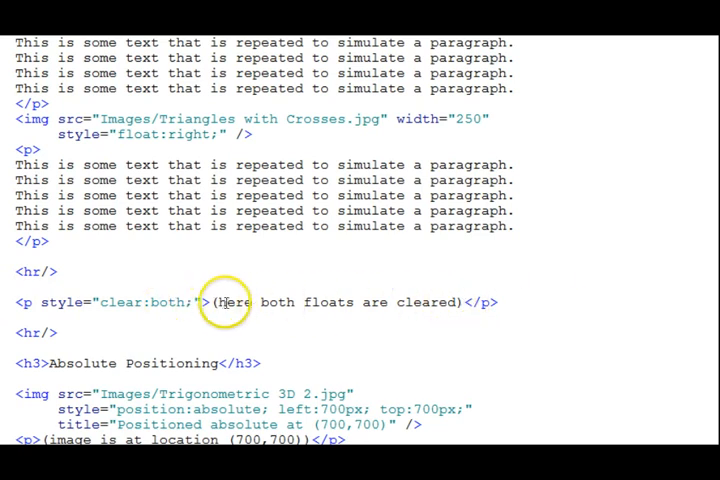
pyautogui.moveTo(262, 303)
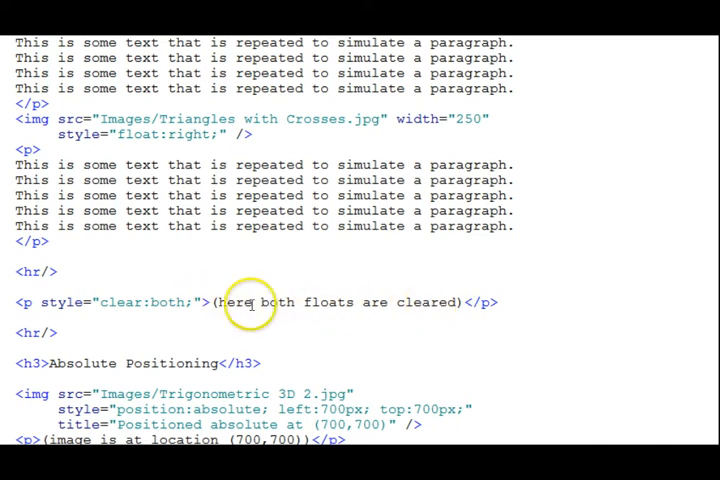
pyautogui.moveTo(57, 302)
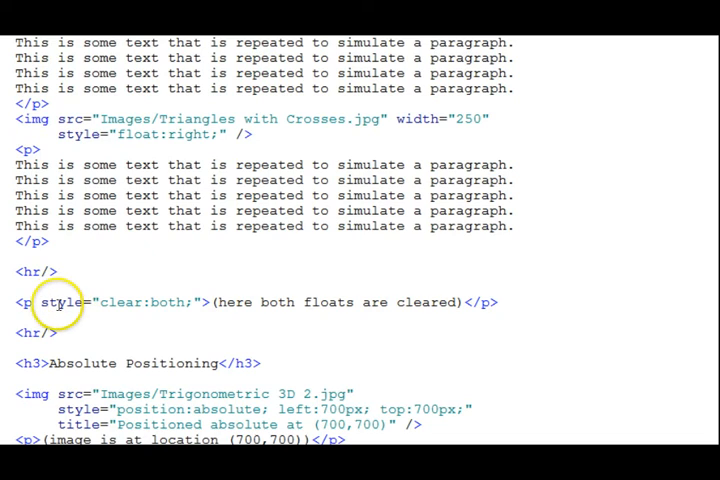
pyautogui.moveTo(105, 308)
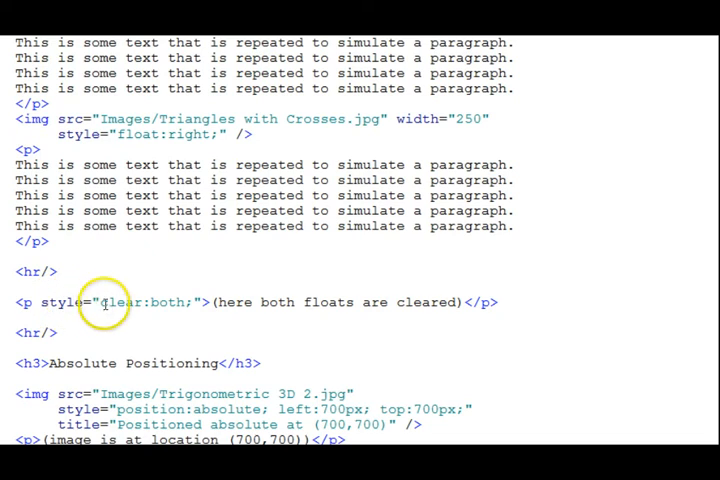
pyautogui.moveTo(172, 300)
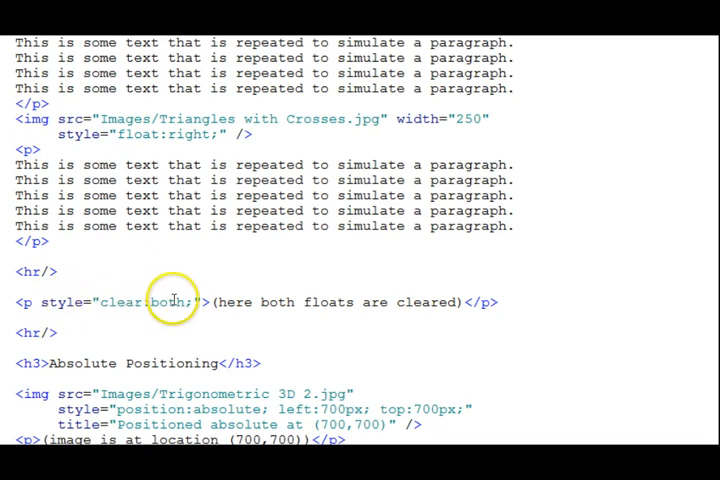
pyautogui.moveTo(150, 313)
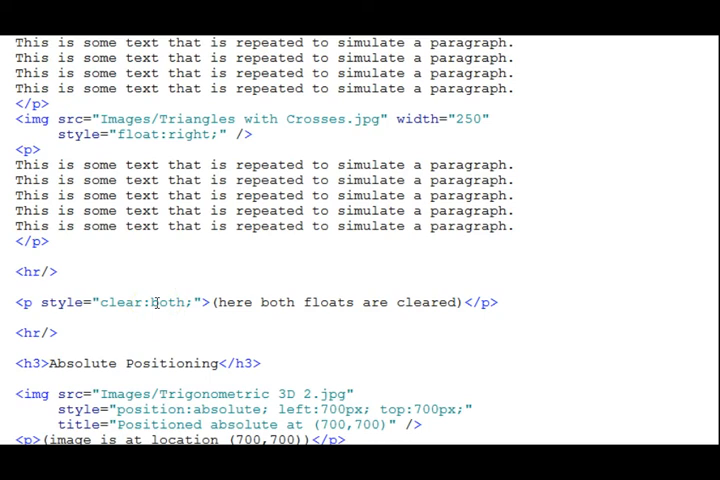
# Step: Scroll the source down past the Absolute Positioning img tag to the Relative Positioning markup
pyautogui.scroll(-3)
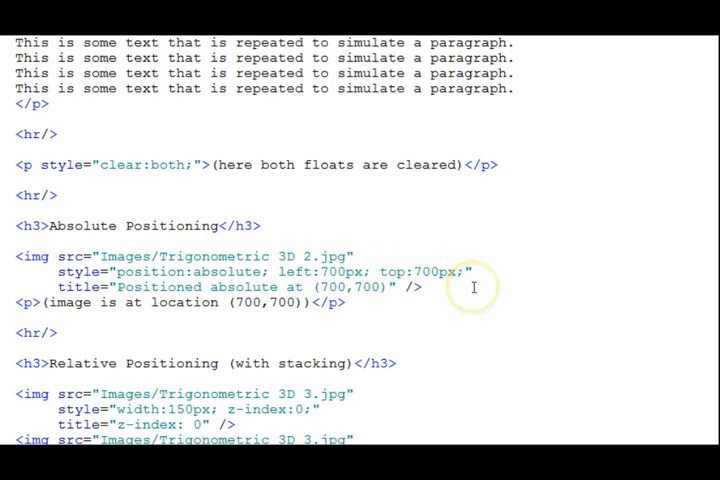
pyautogui.moveTo(55, 271)
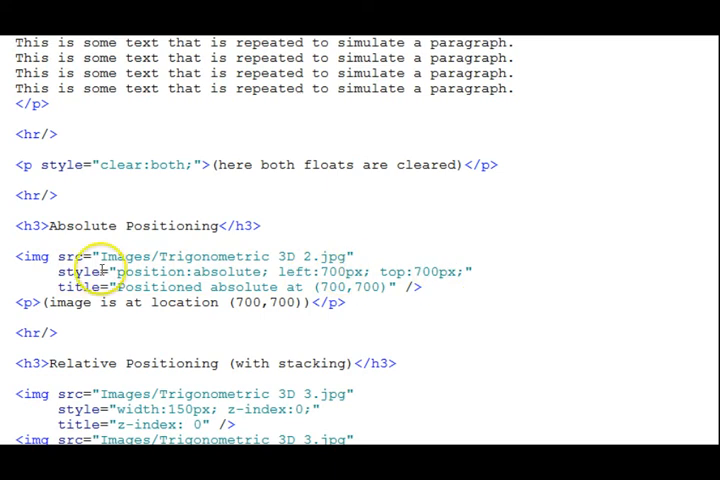
pyautogui.moveTo(85, 285)
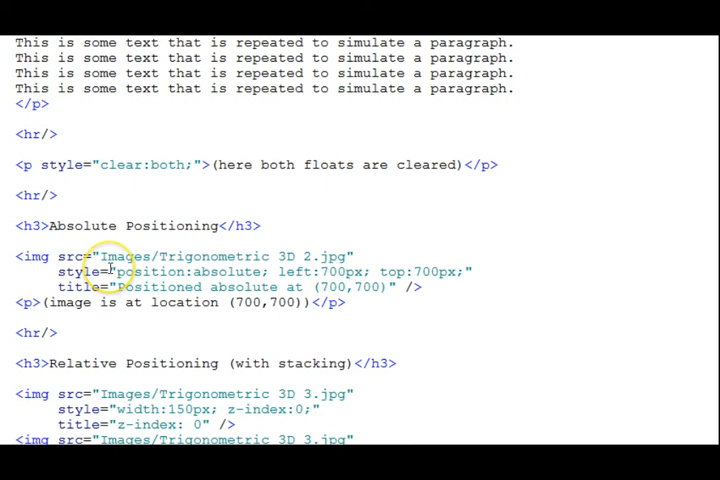
pyautogui.moveTo(455, 270)
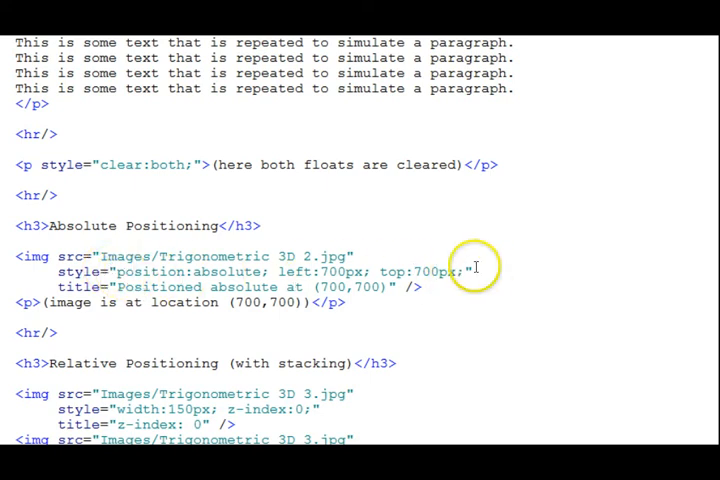
pyautogui.moveTo(160, 277)
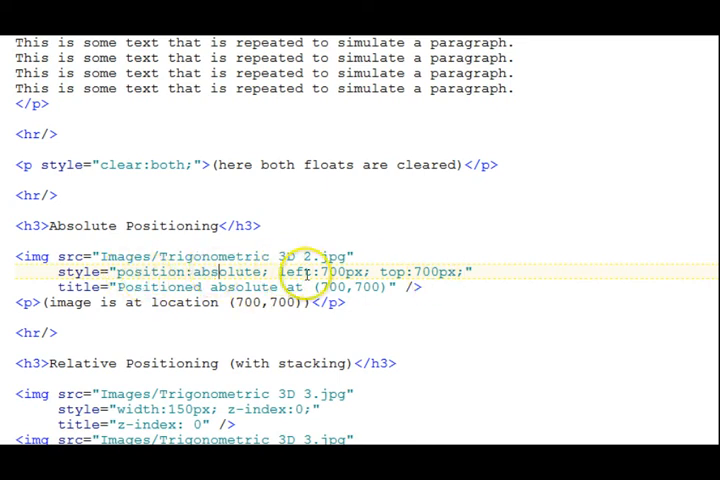
pyautogui.moveTo(462, 303)
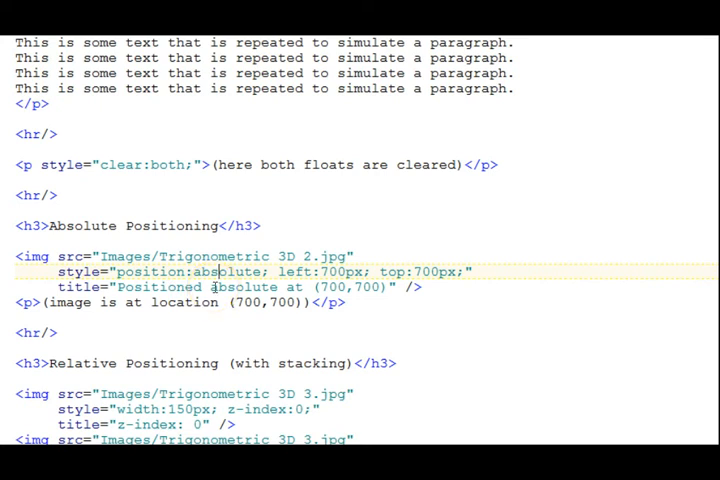
pyautogui.scroll(-3)
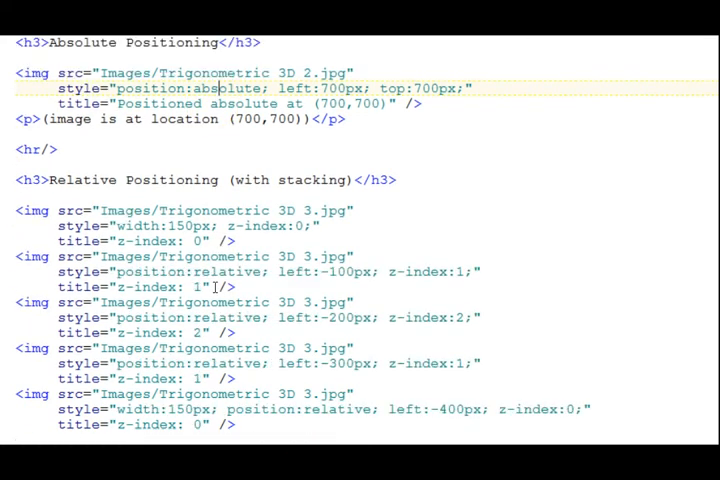
pyautogui.moveTo(334, 180)
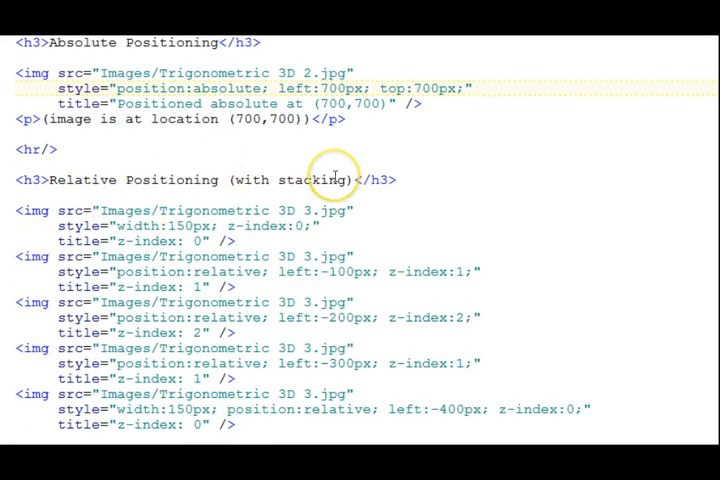
# Step: Scroll the source through the relatively positioned, z-indexed images to the Rotations heading
pyautogui.scroll(-3)
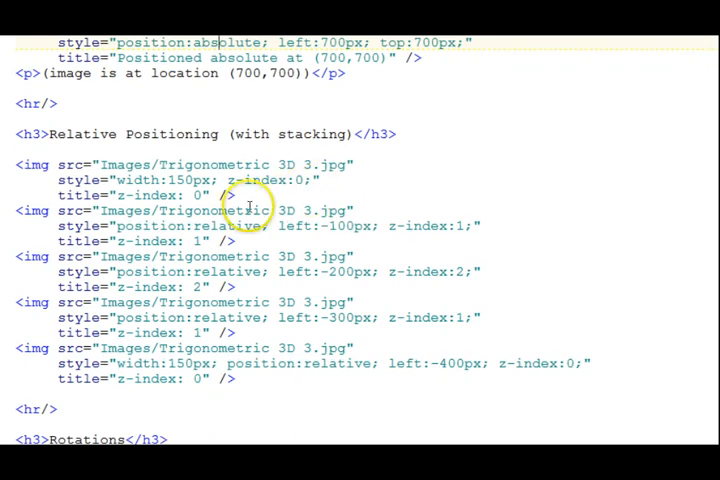
pyautogui.moveTo(210, 211)
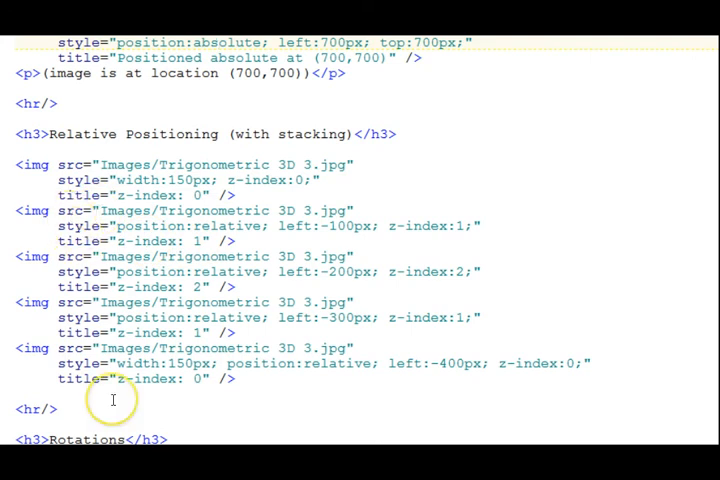
pyautogui.moveTo(217, 390)
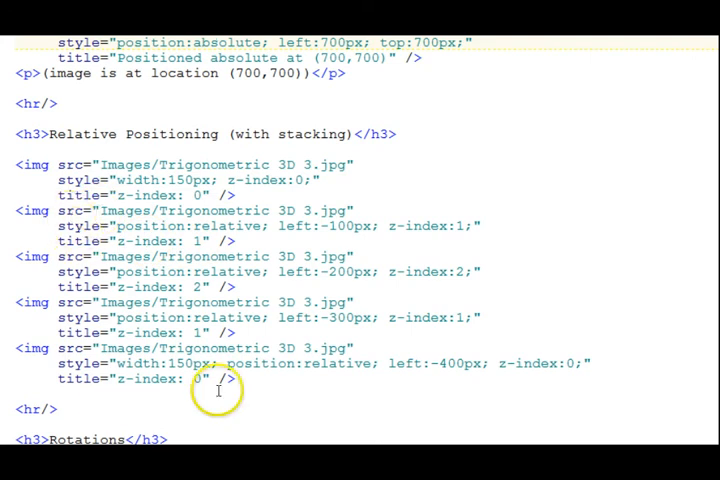
pyautogui.moveTo(189, 172)
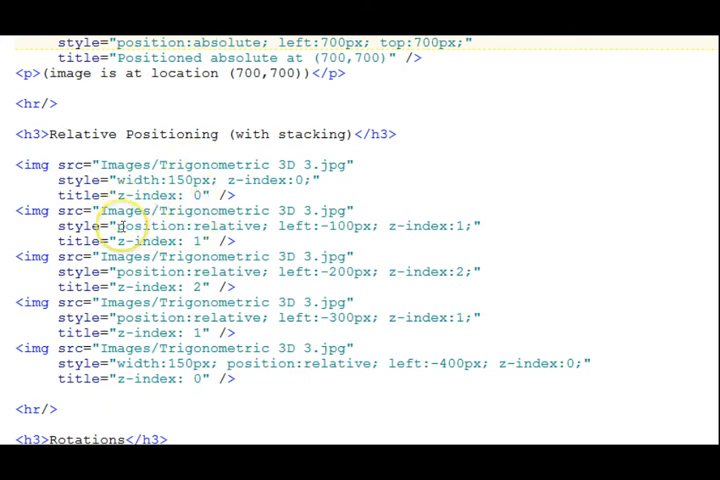
pyautogui.moveTo(218, 225)
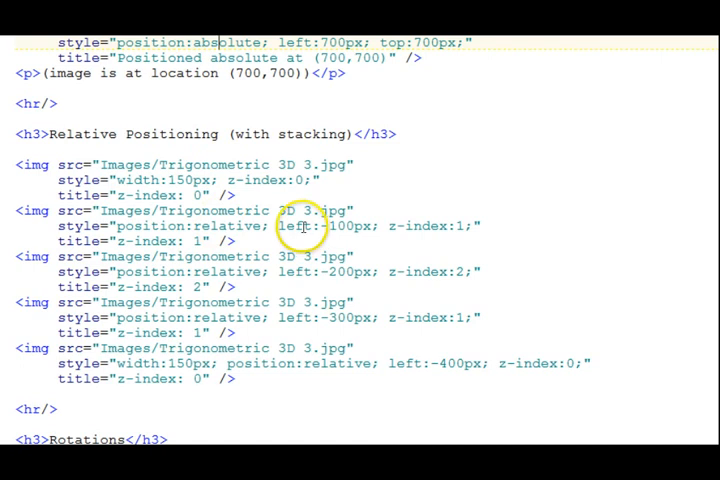
pyautogui.moveTo(350, 226)
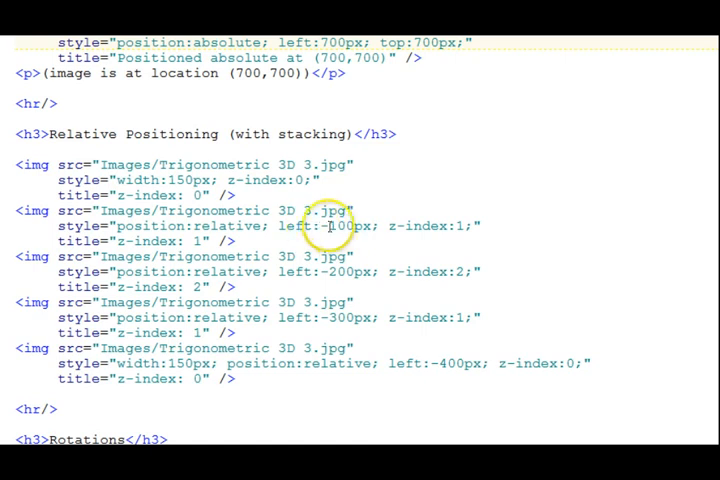
pyautogui.moveTo(360, 232)
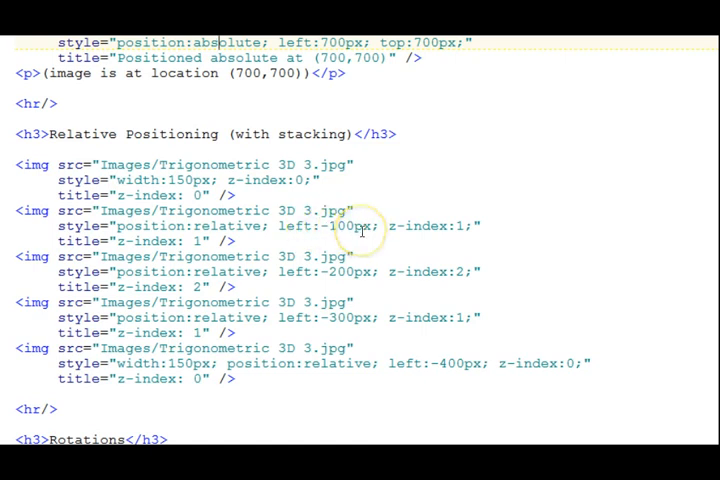
pyautogui.moveTo(305, 302)
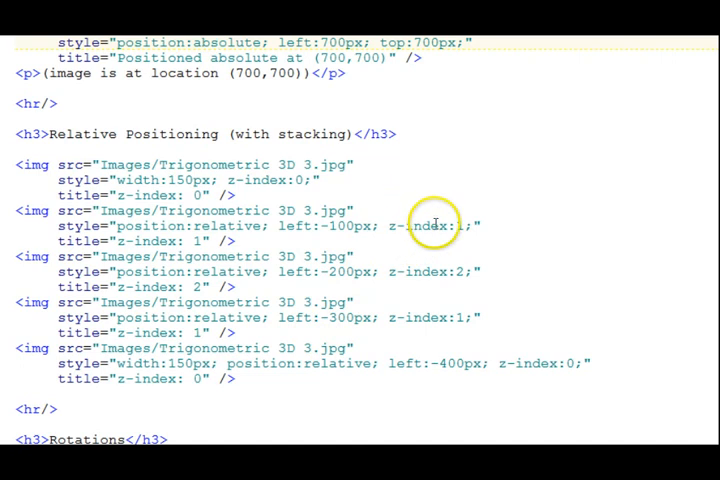
pyautogui.moveTo(290, 179)
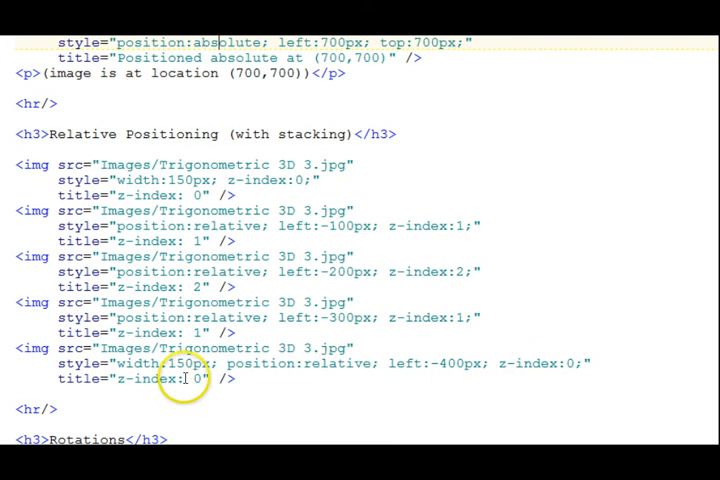
pyautogui.scroll(-3)
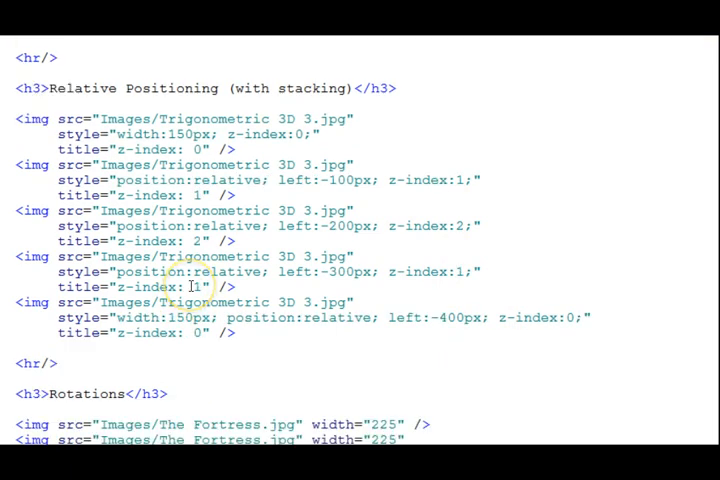
pyautogui.scroll(-3)
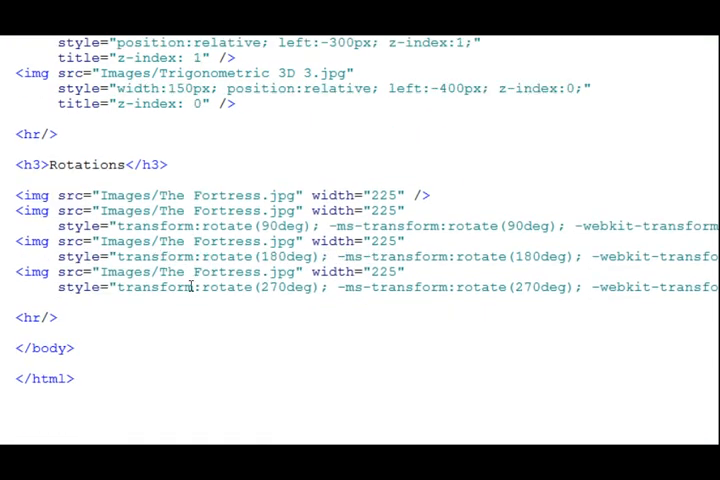
pyautogui.moveTo(218, 310)
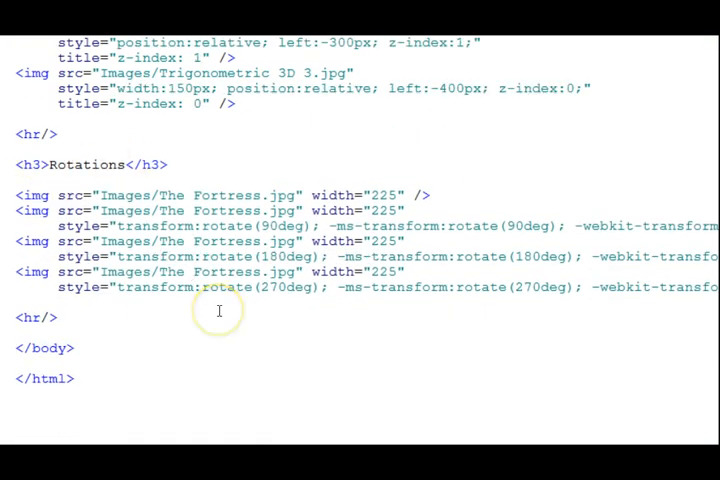
pyautogui.moveTo(325, 195)
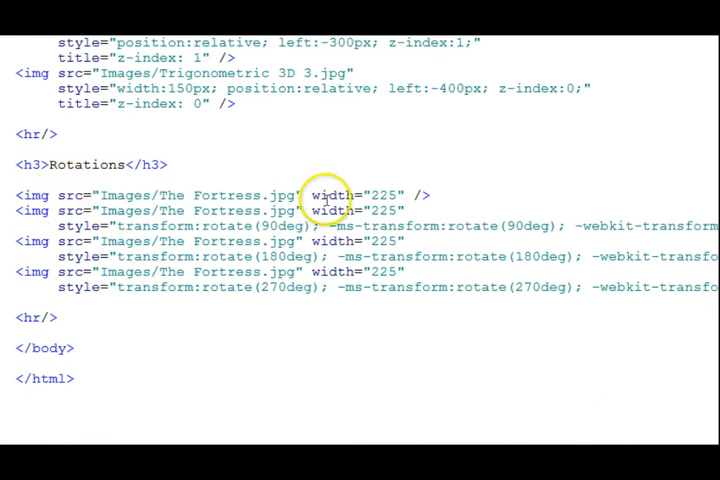
pyautogui.moveTo(120, 195)
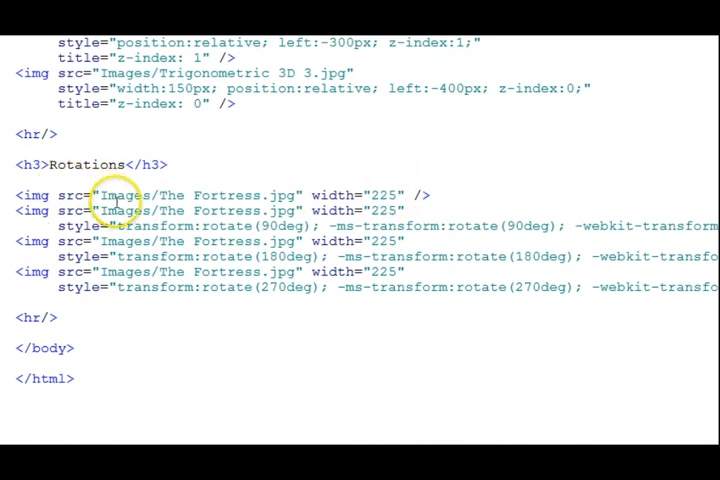
pyautogui.moveTo(78, 228)
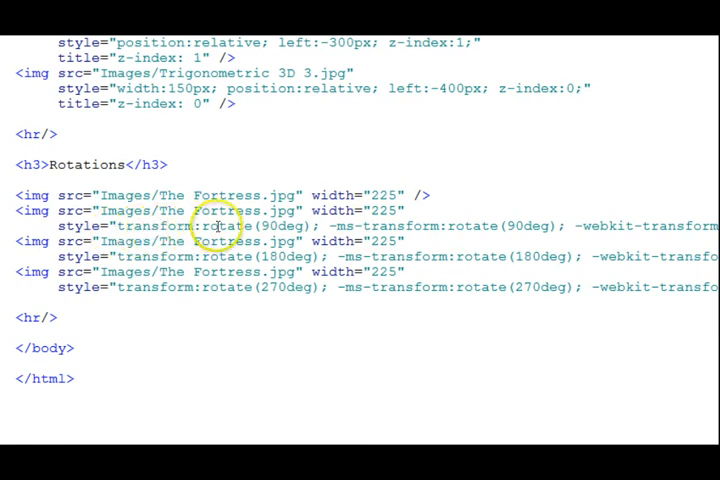
pyautogui.moveTo(365, 240)
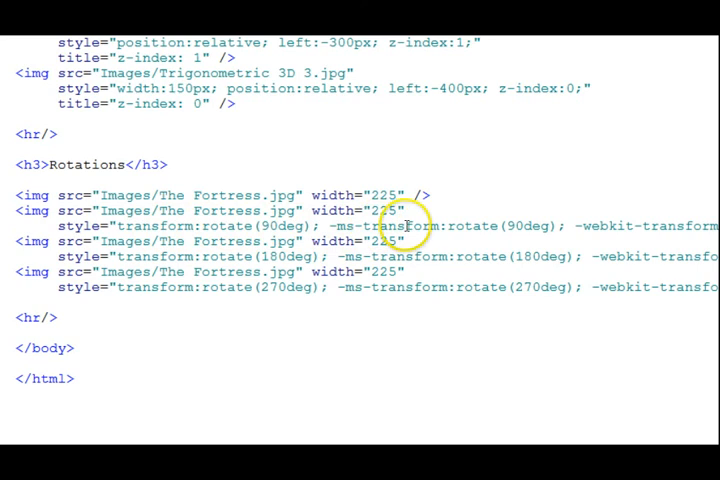
pyautogui.moveTo(463, 225)
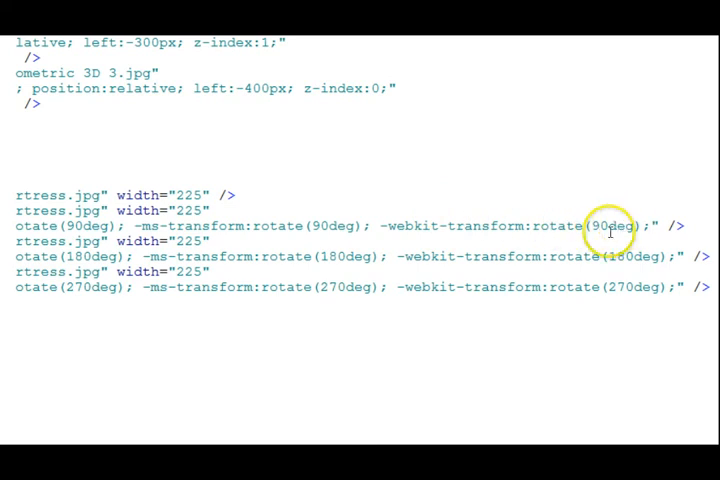
pyautogui.moveTo(608, 230)
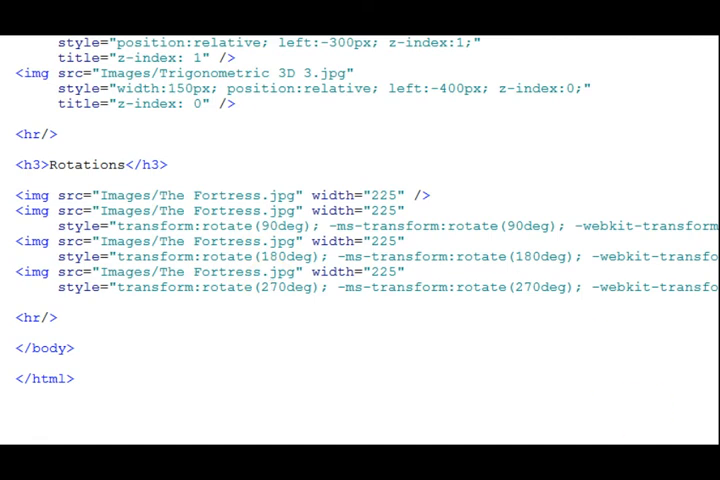
# Step: Scroll the rendered page past Consecutive Images with Breaks to the Image between Text examples
pyautogui.scroll(3)
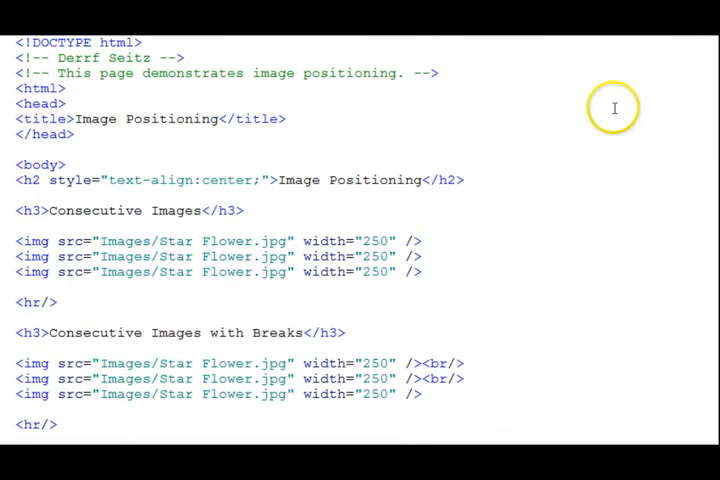
pyautogui.moveTo(268, 165)
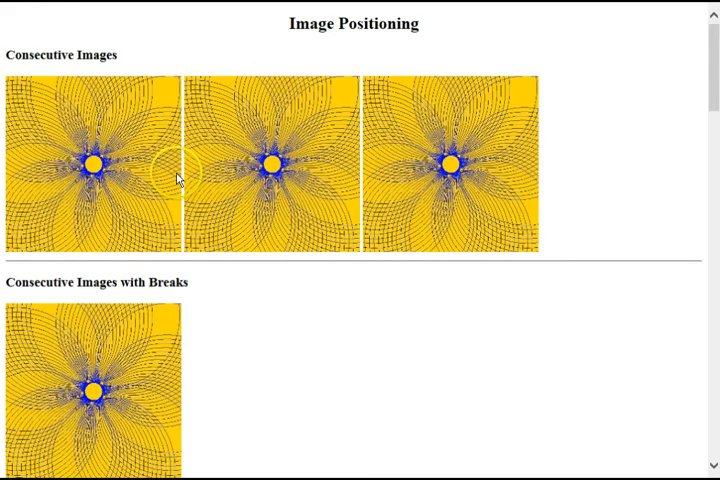
pyautogui.moveTo(538, 143)
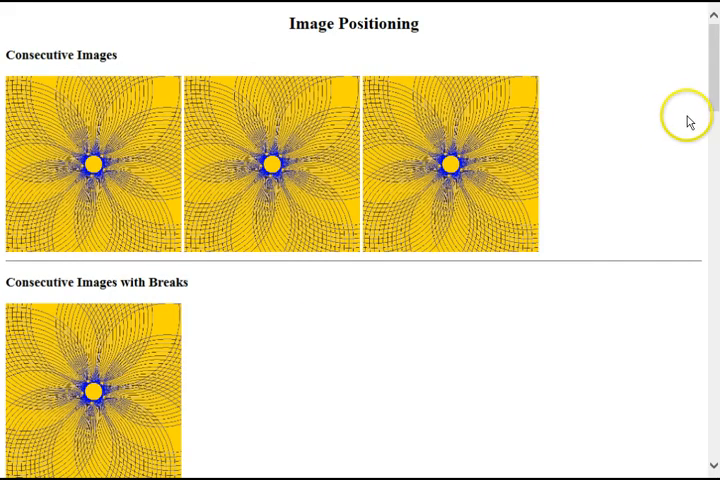
pyautogui.scroll(-3)
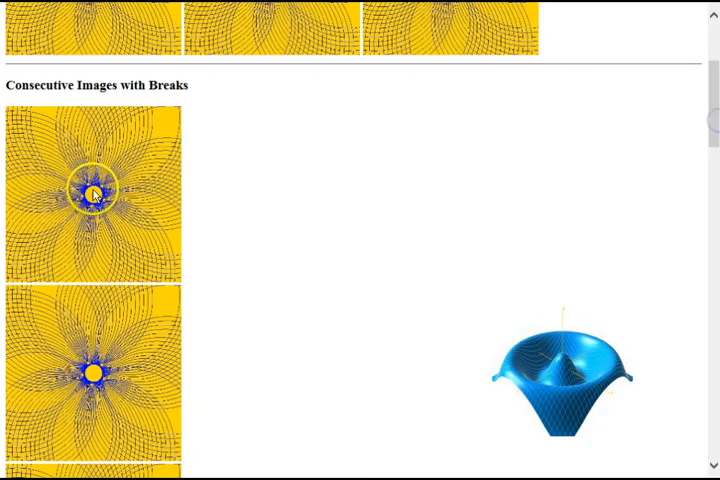
pyautogui.scroll(-3)
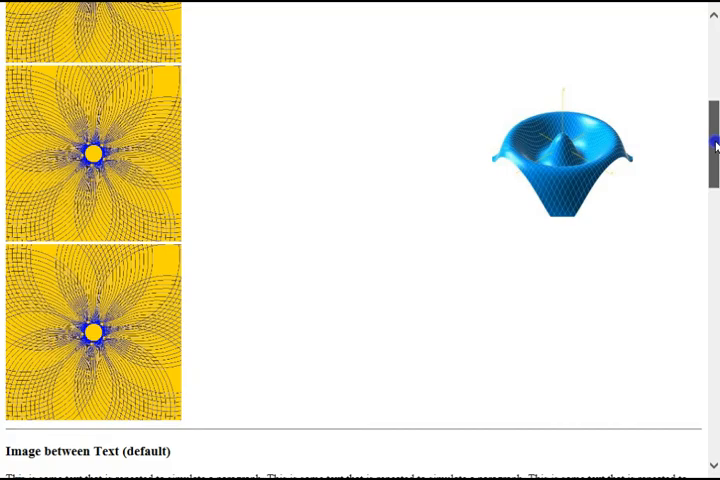
pyautogui.moveTo(567, 173)
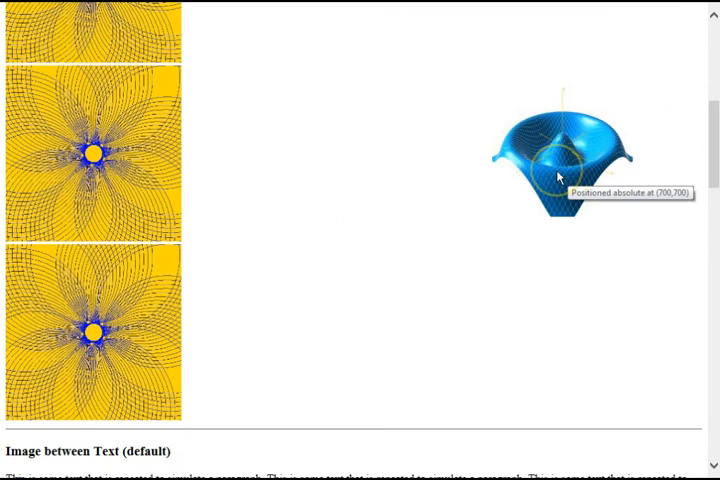
pyautogui.moveTo(712, 138)
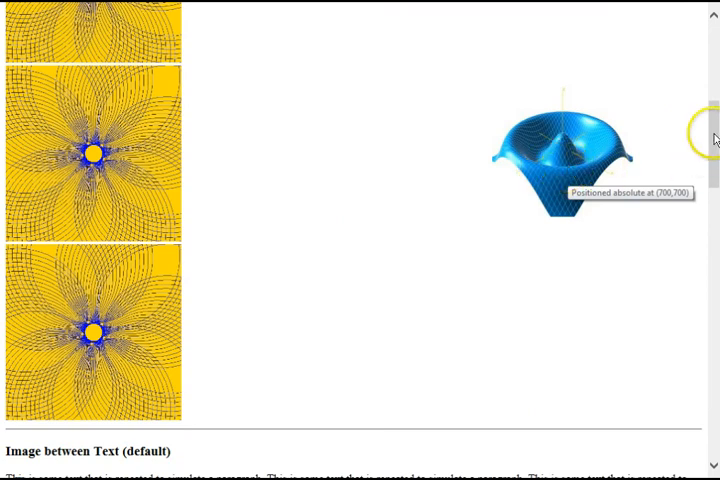
pyautogui.scroll(-3)
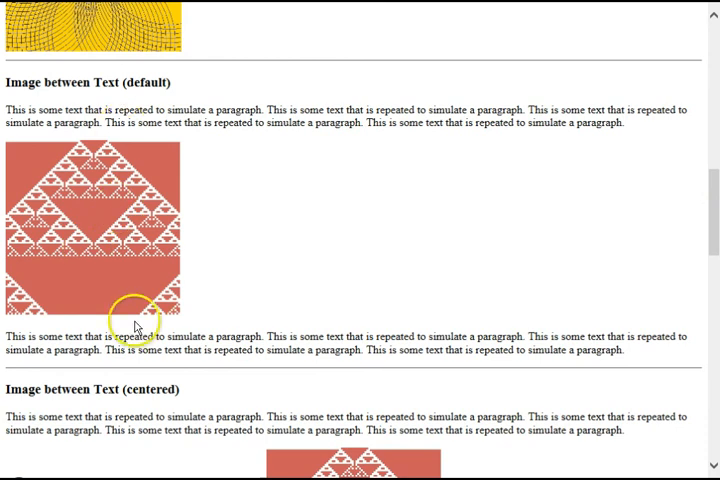
# Step: Scroll through the default, centered and float examples to the Absolute and Relative Positioning sections
pyautogui.scroll(-3)
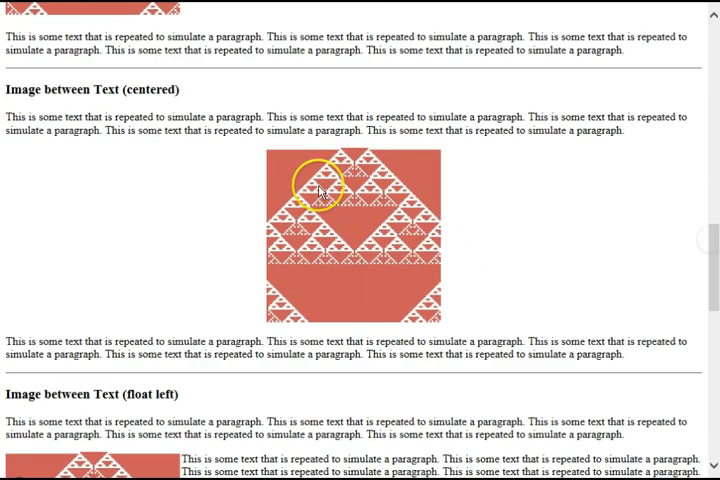
pyautogui.moveTo(672, 258)
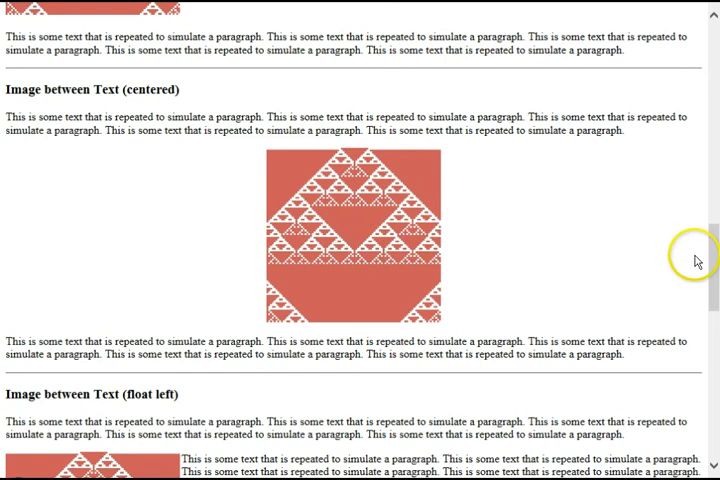
pyautogui.scroll(-3)
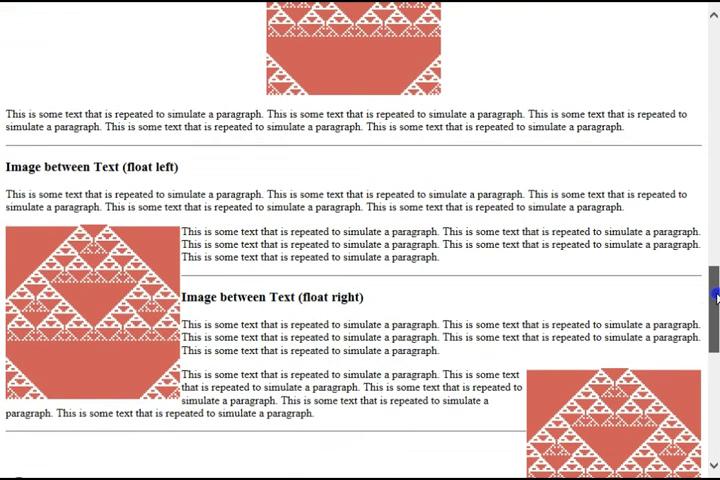
pyautogui.scroll(3)
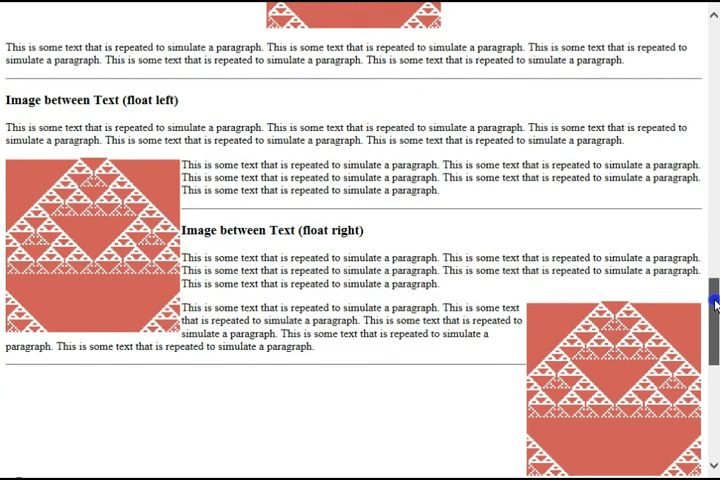
pyautogui.scroll(-3)
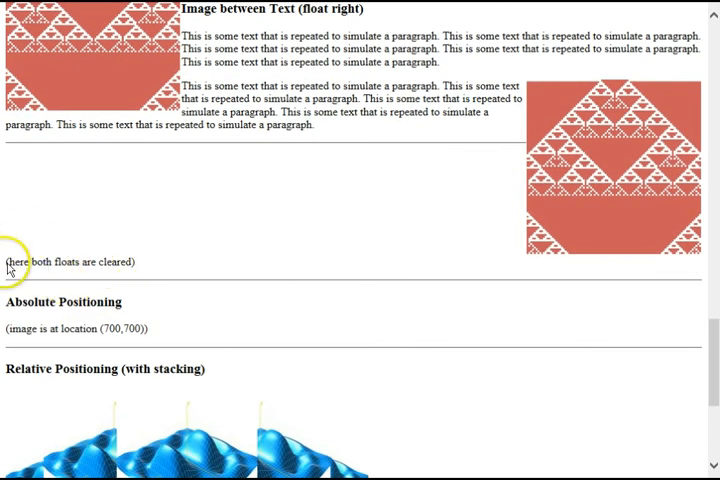
pyautogui.moveTo(120, 261)
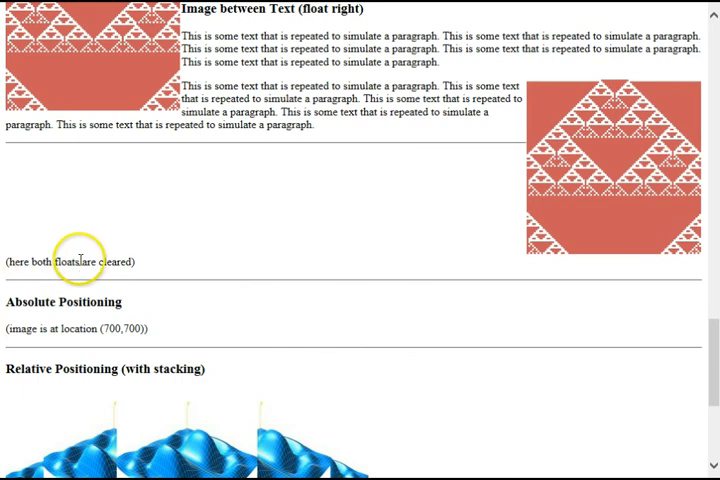
pyautogui.moveTo(278, 283)
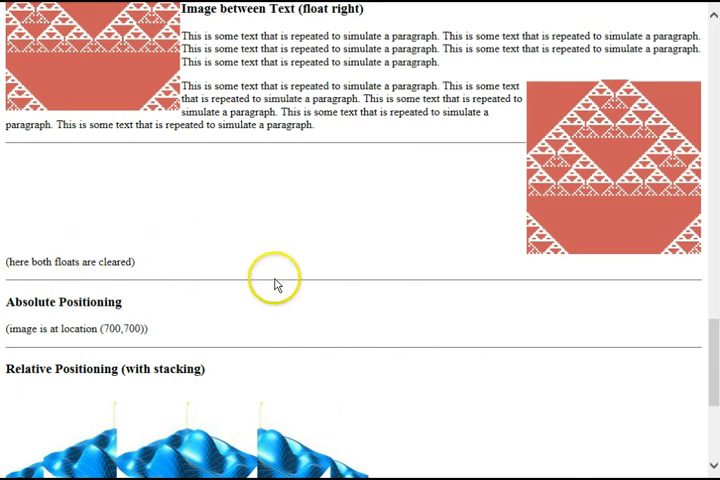
pyautogui.moveTo(117, 328)
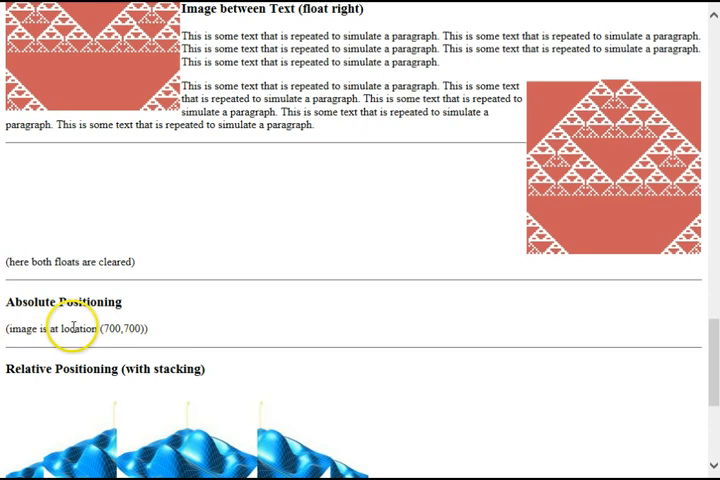
pyautogui.moveTo(120, 328)
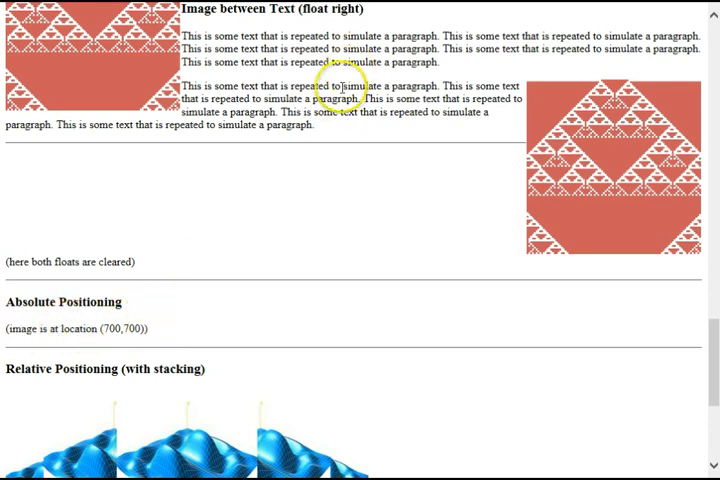
pyautogui.moveTo(165, 335)
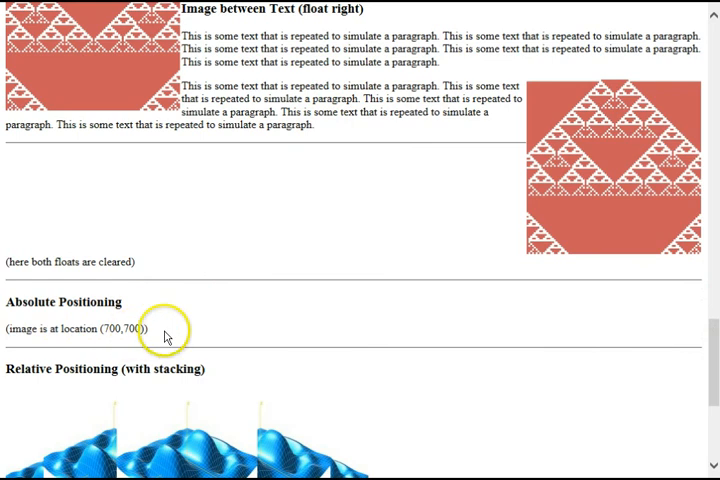
pyautogui.scroll(-3)
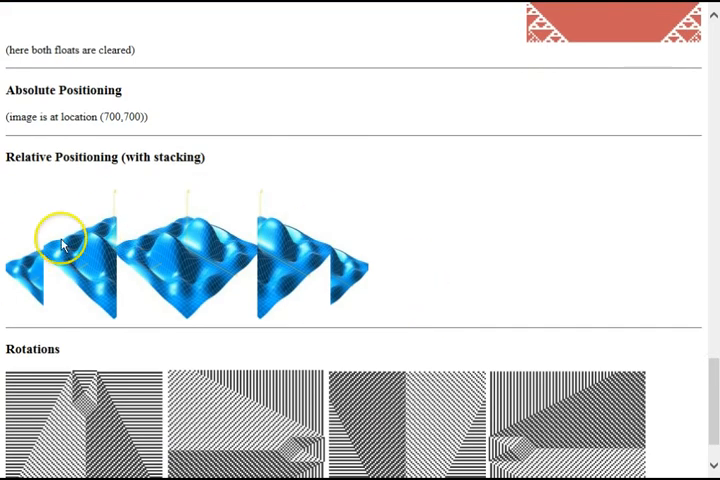
pyautogui.moveTo(197, 267)
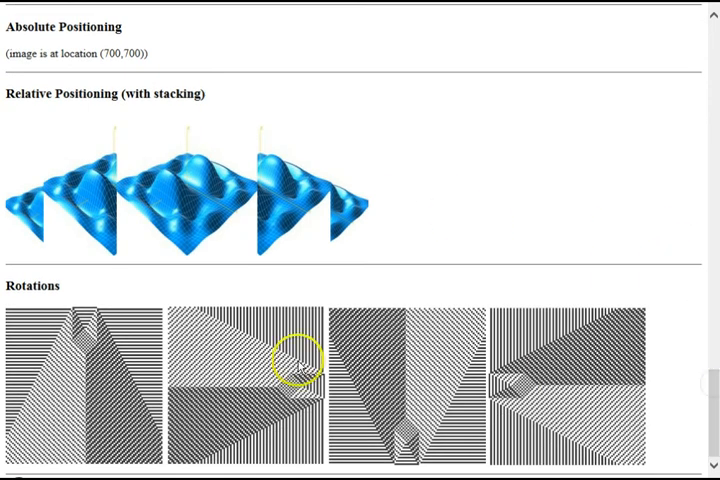
pyautogui.moveTo(452, 262)
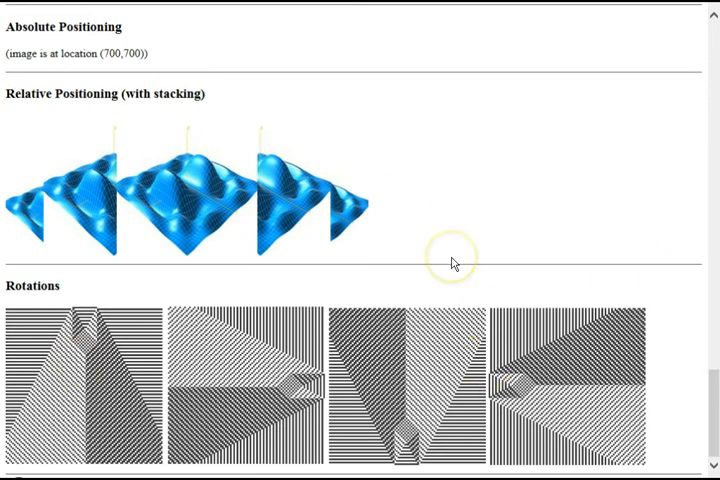
pyautogui.moveTo(481, 203)
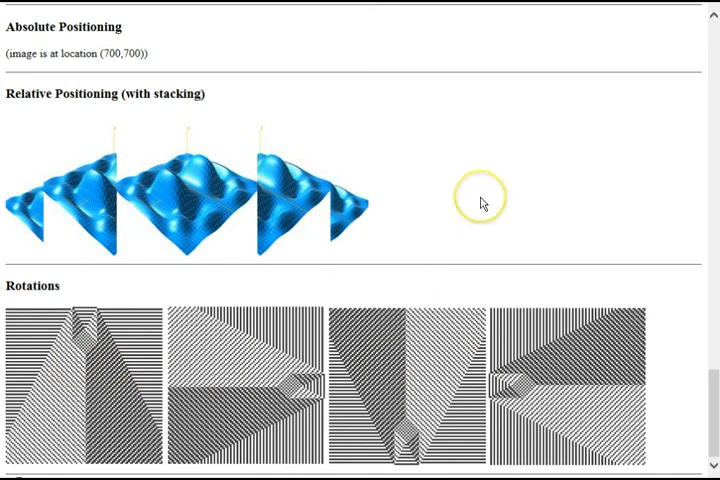